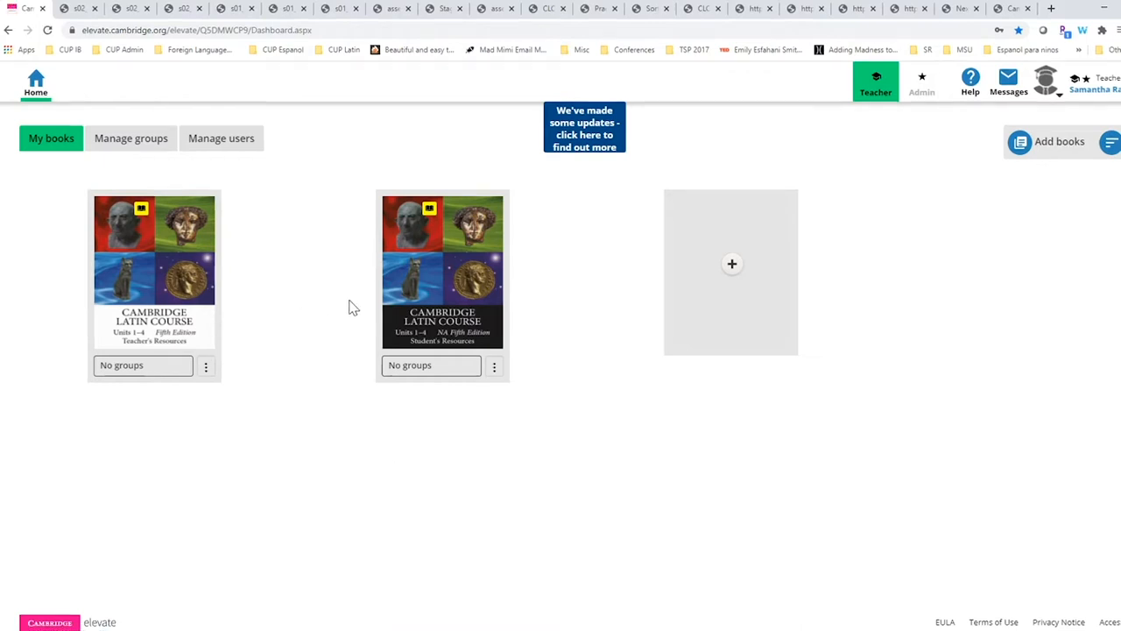
mouse_move(451, 313)
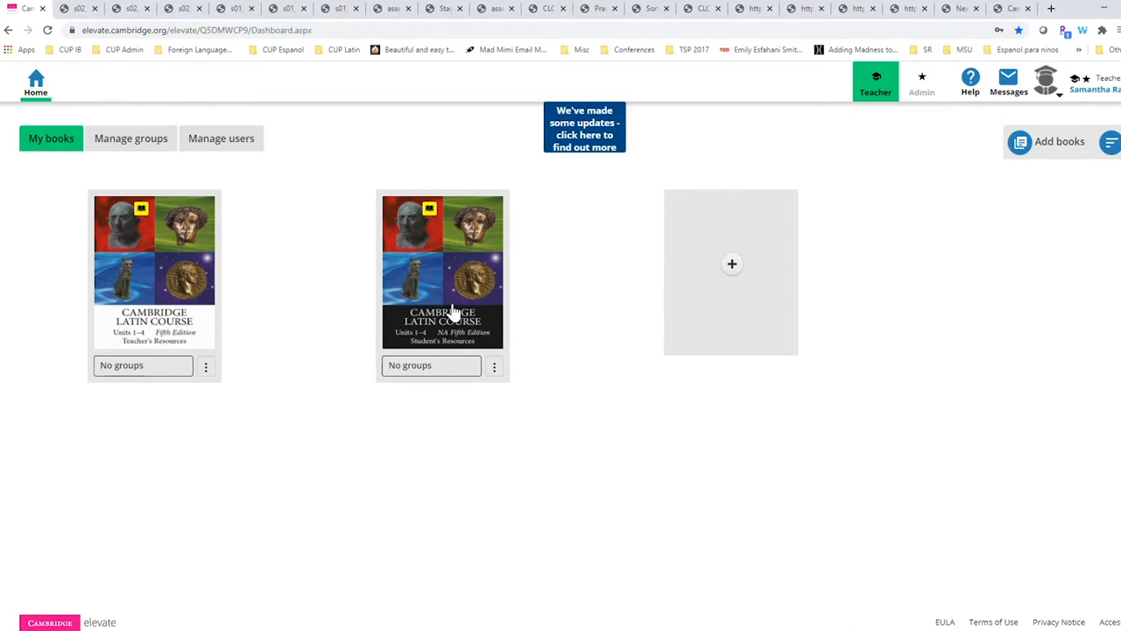
Open the NA Student's Resources book to the Unit 1 Stage 1 Caecilius page.
left_click(442, 271)
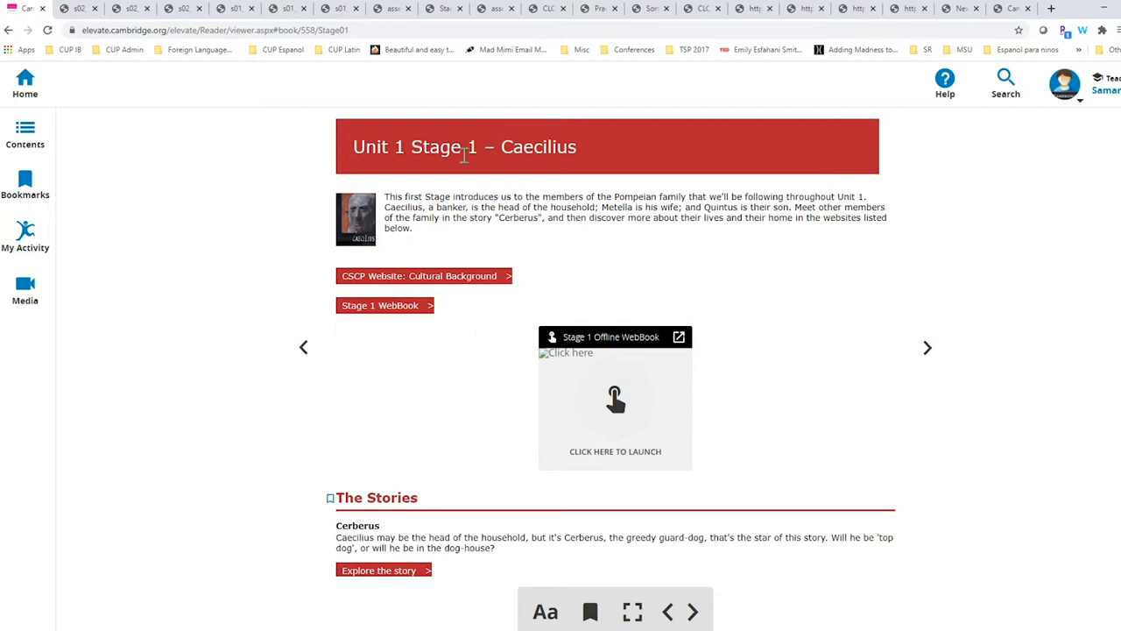
mouse_move(454, 263)
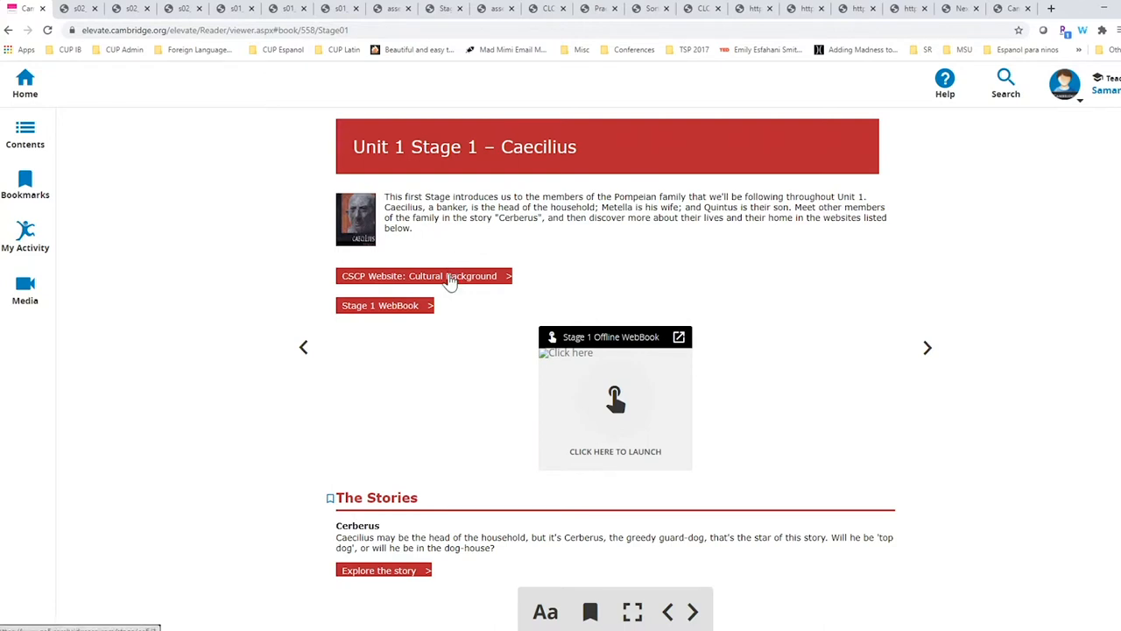
mouse_move(416, 322)
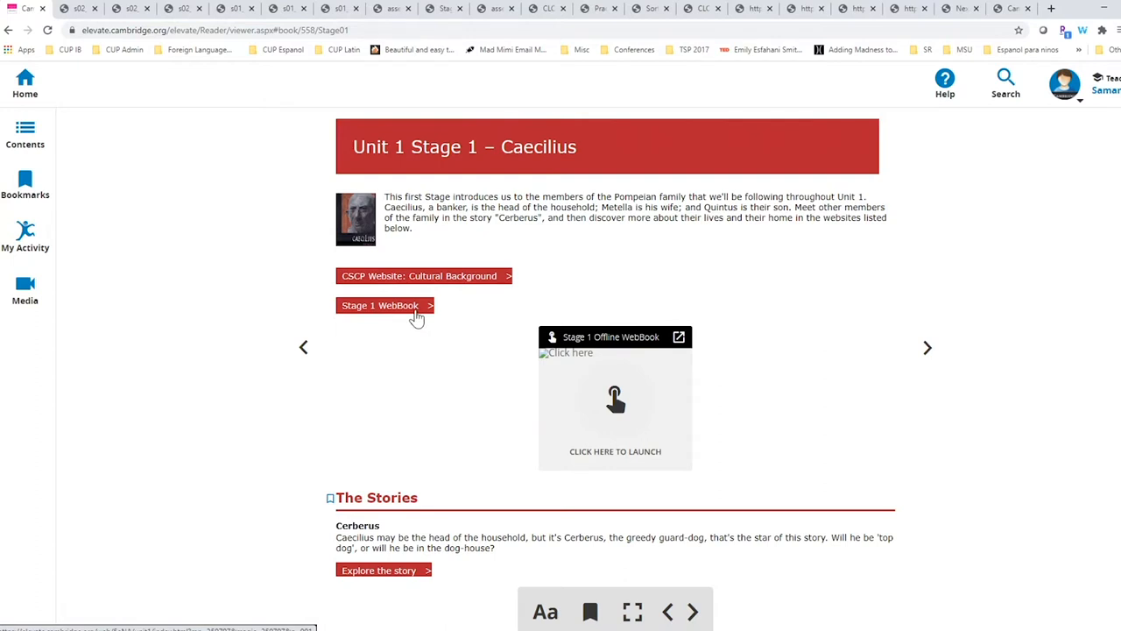
mouse_move(659, 356)
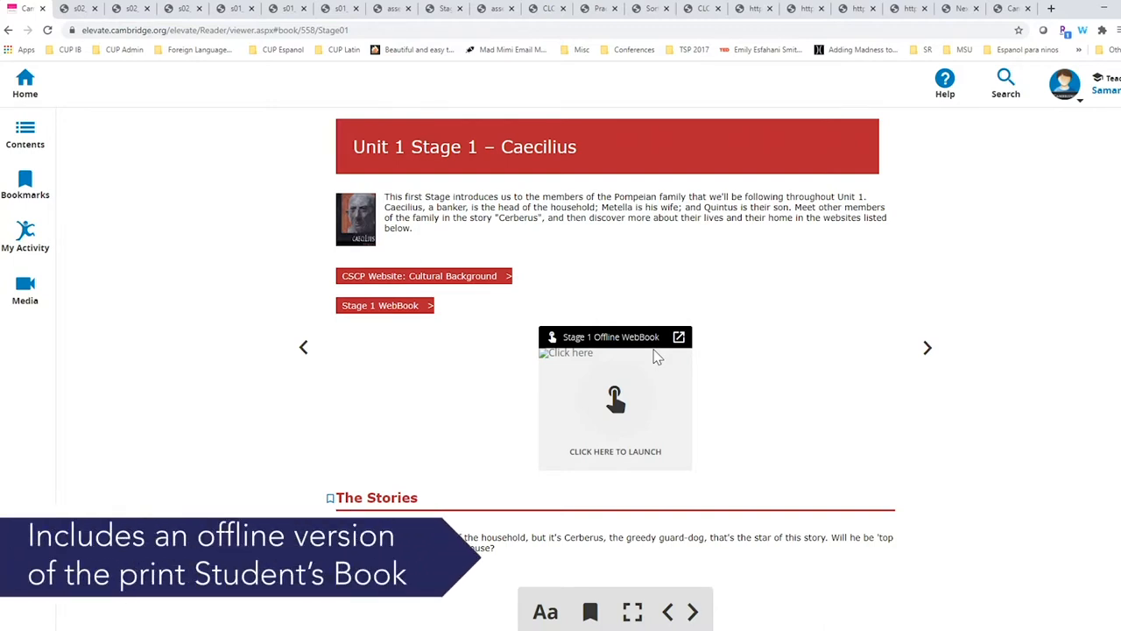
mouse_move(380, 317)
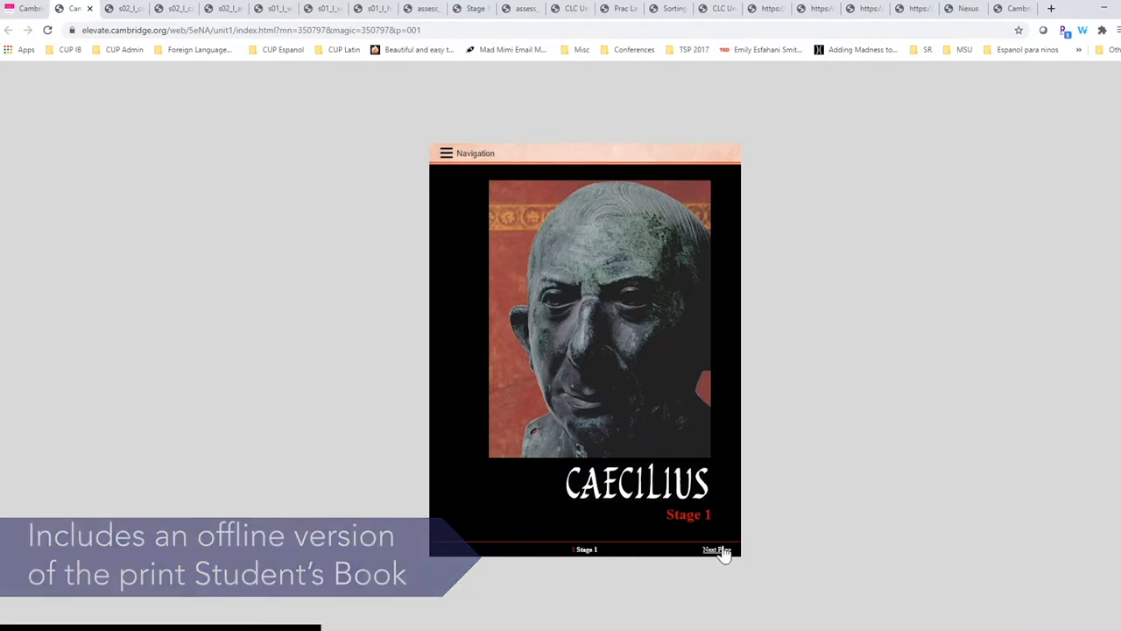
Page forward through the Stage 1 WebBook to the Caecilius map spread on pages 8–9.
left_click(717, 549)
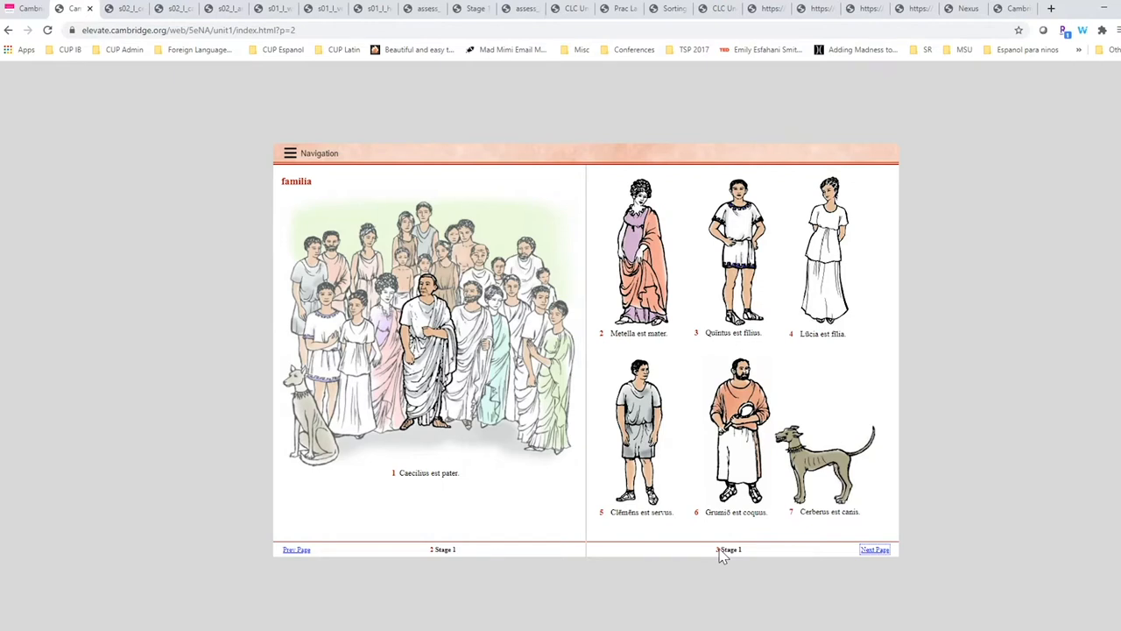
mouse_move(720, 541)
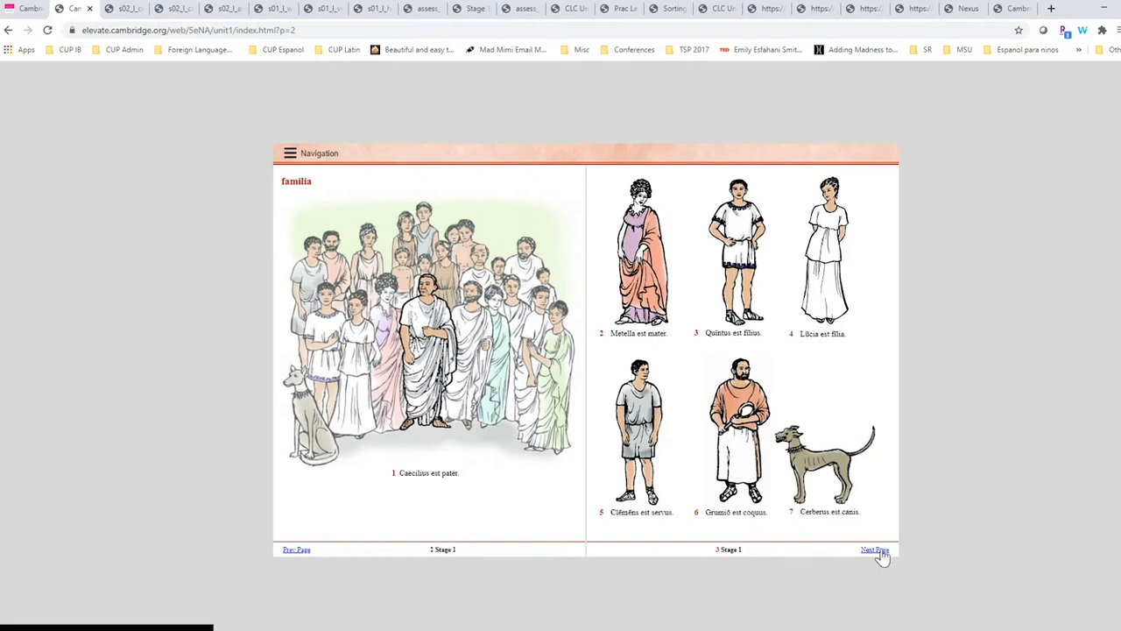
left_click(875, 549)
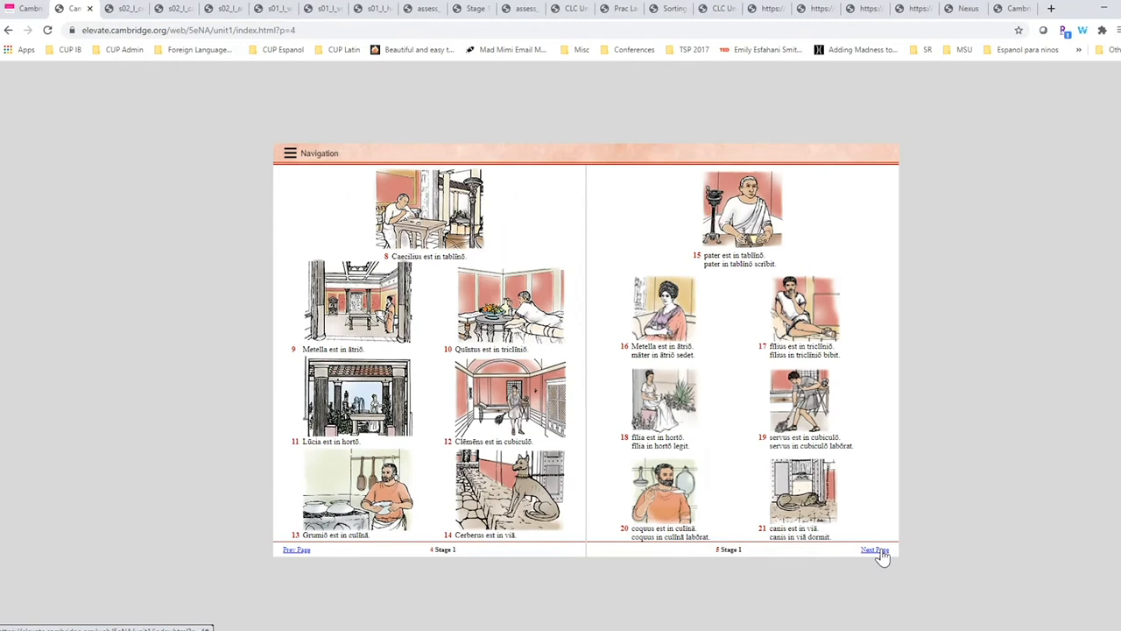
left_click(875, 550)
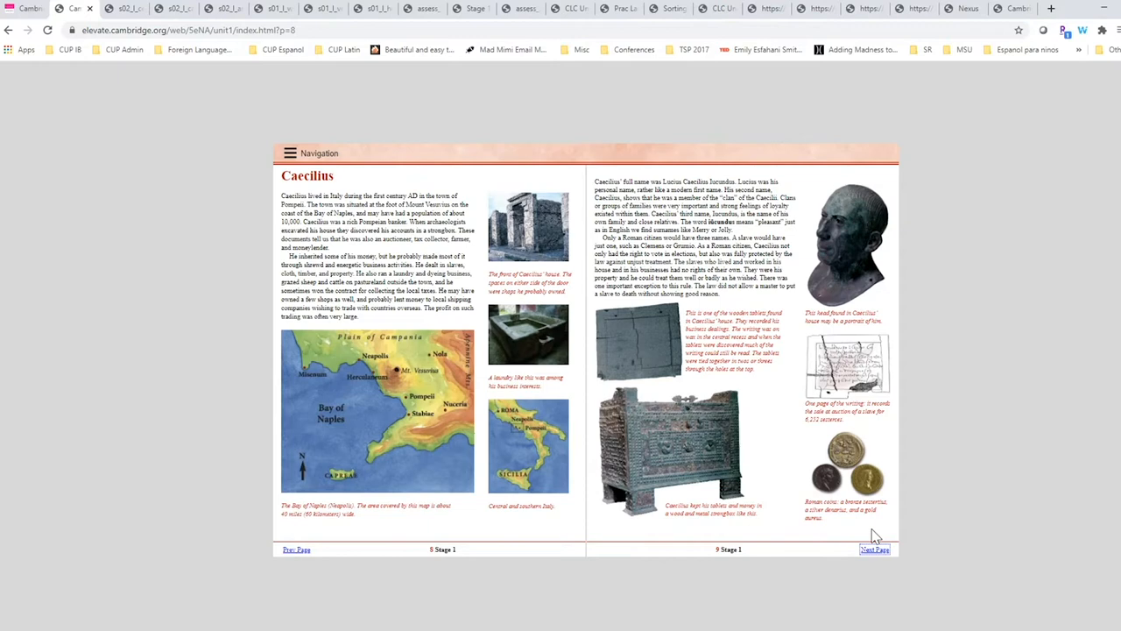
Go back to the Stage 1 page and scroll down to The Stories and Language Activities.
left_click(874, 549)
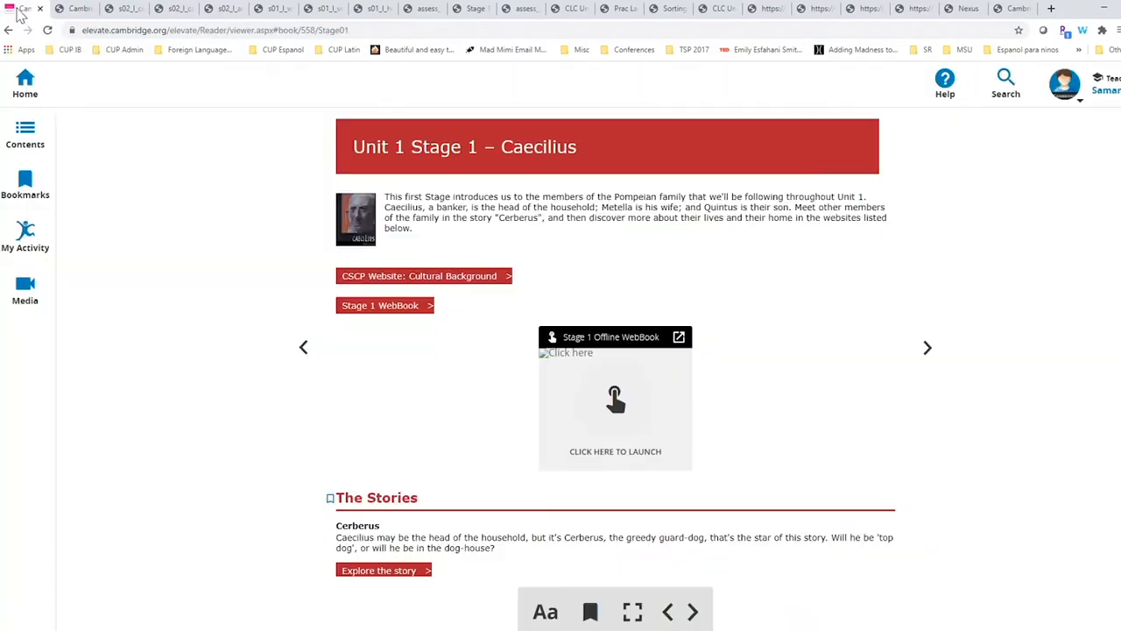
mouse_move(306, 322)
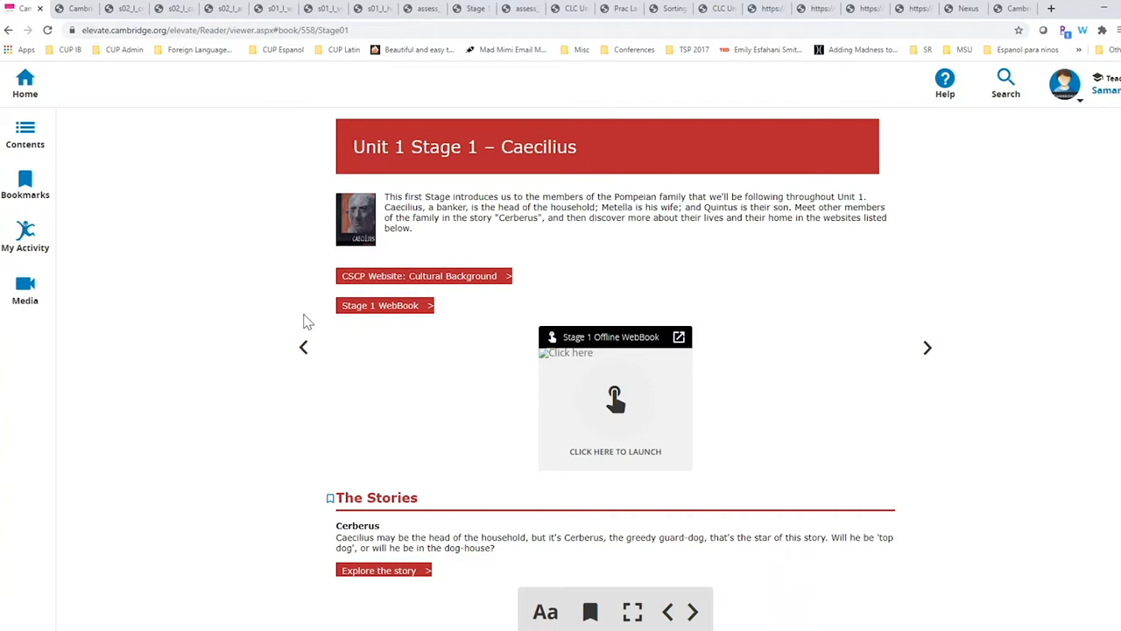
scroll("down", 3)
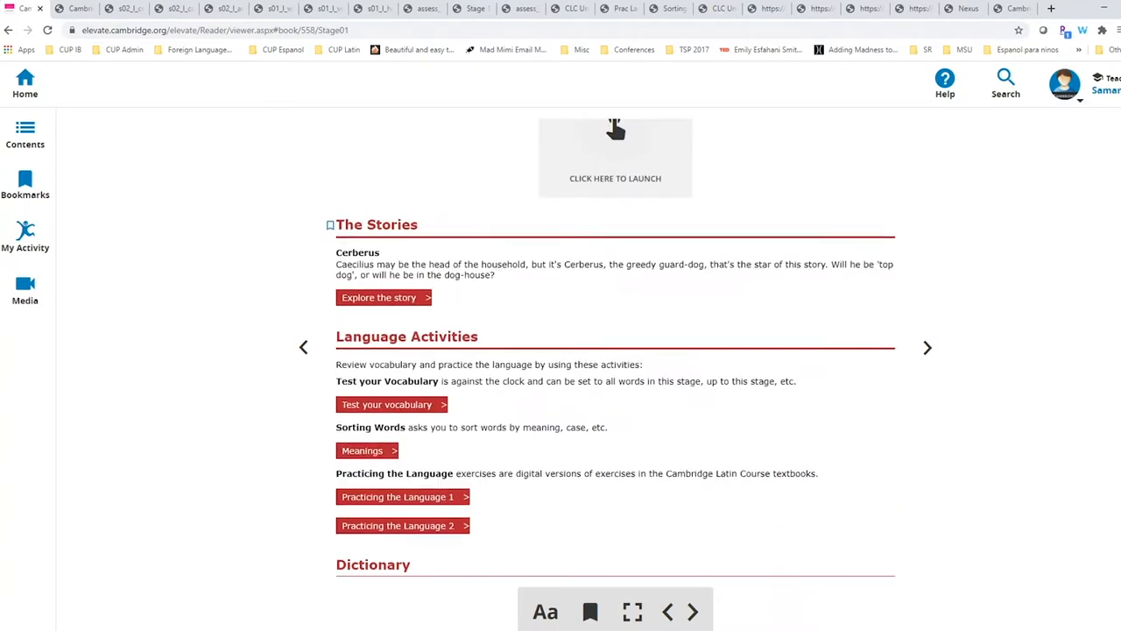
scroll("down", 3)
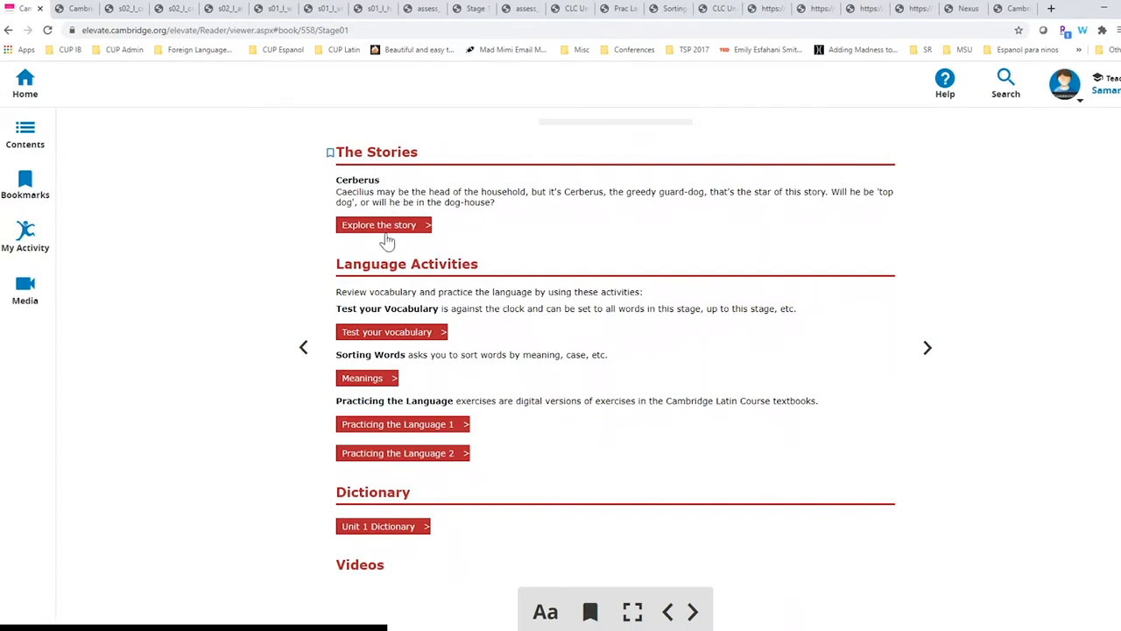
Open the Cerberus story from the Stage 1 stories list.
left_click(384, 224)
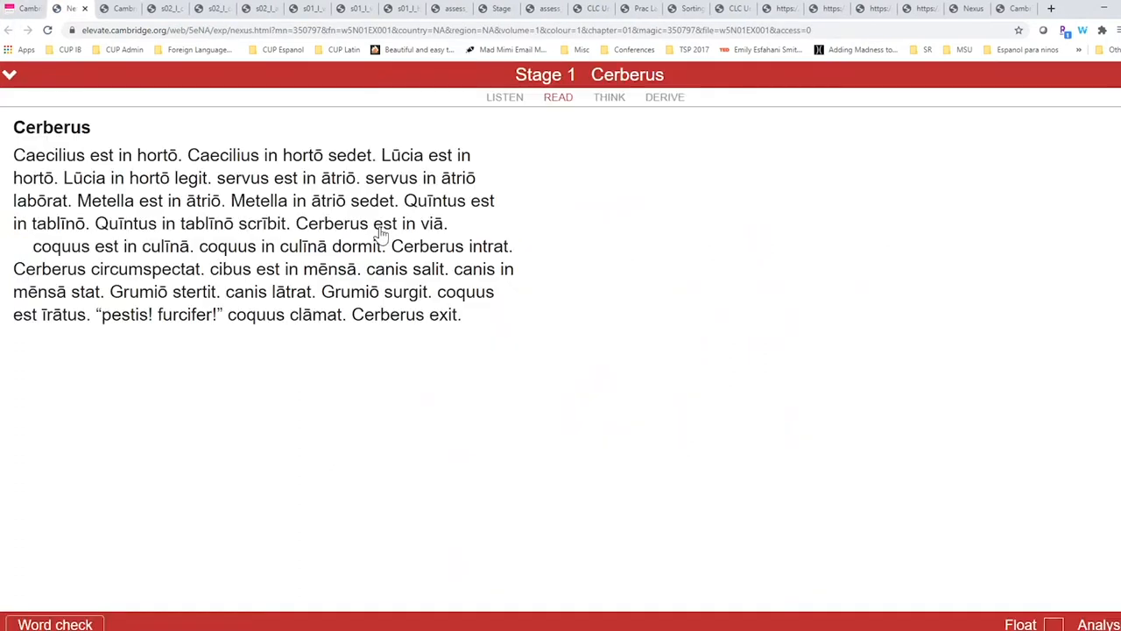
mouse_move(376, 236)
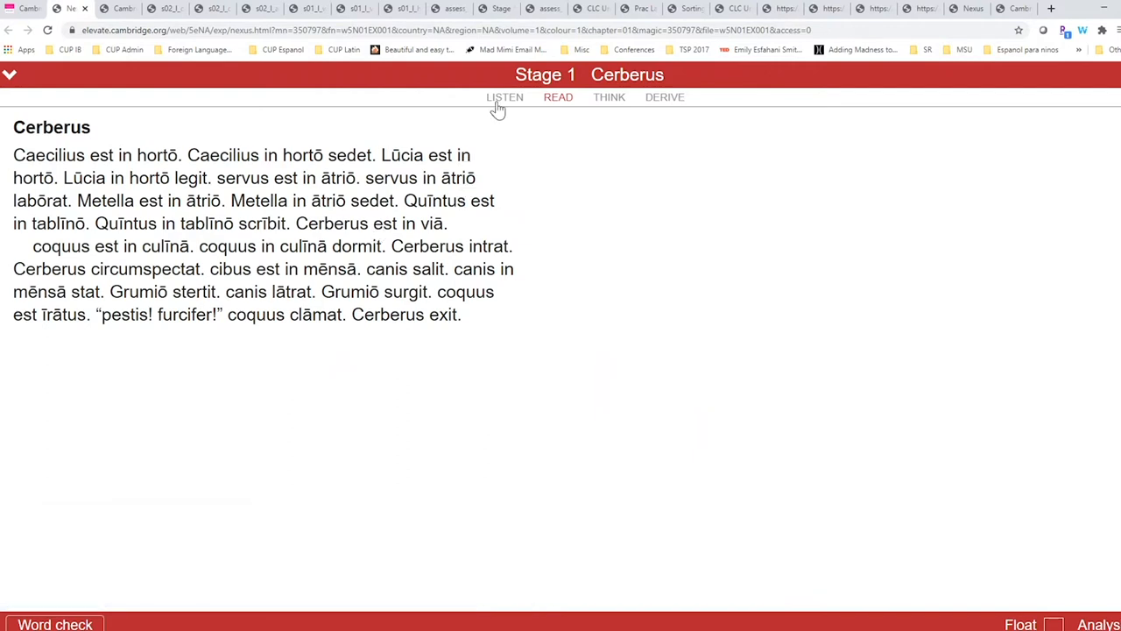
mouse_move(565, 116)
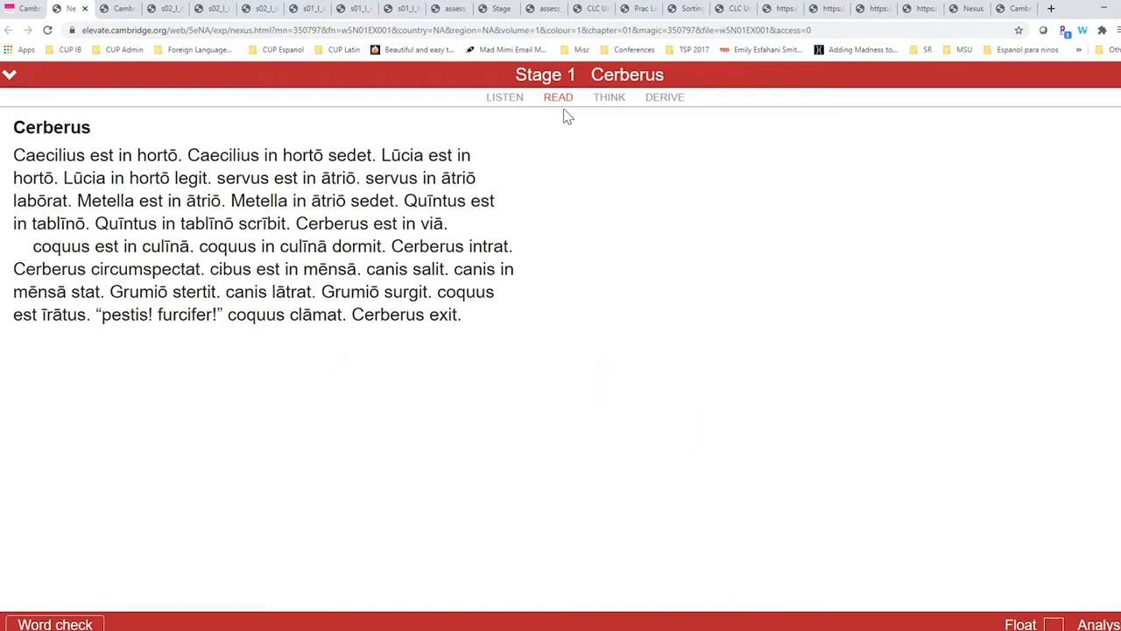
mouse_move(675, 117)
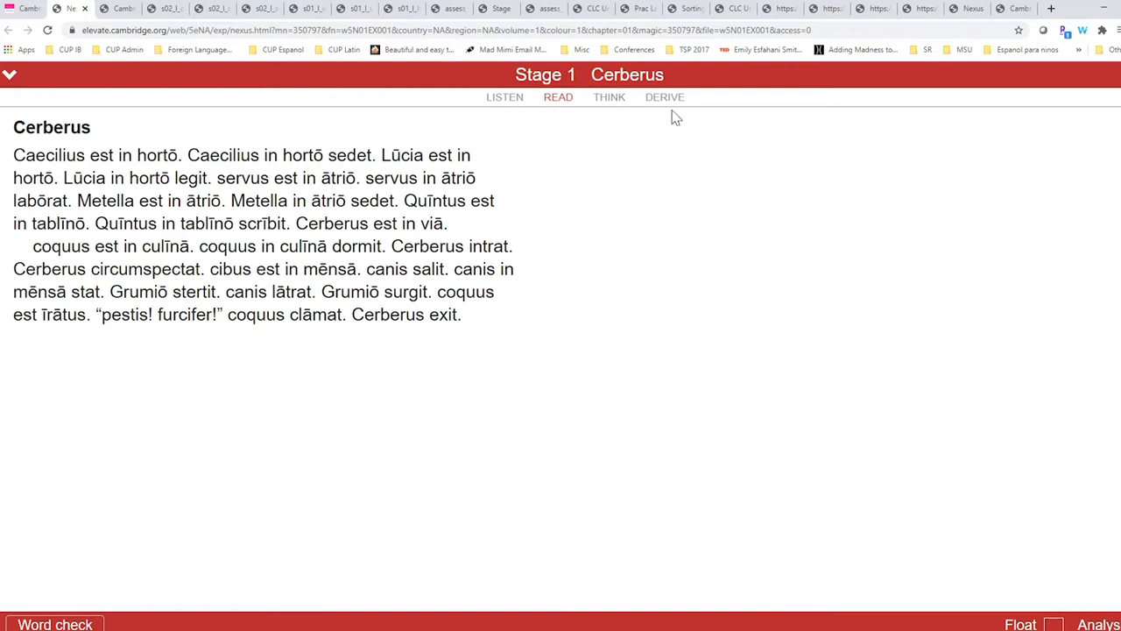
mouse_move(515, 118)
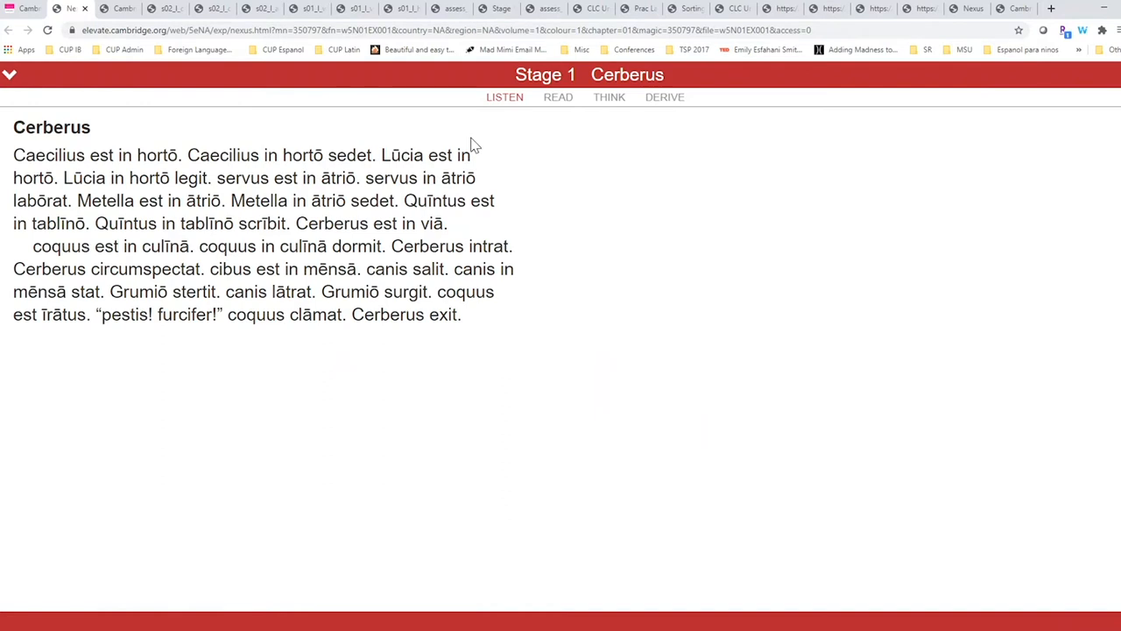
mouse_move(383, 164)
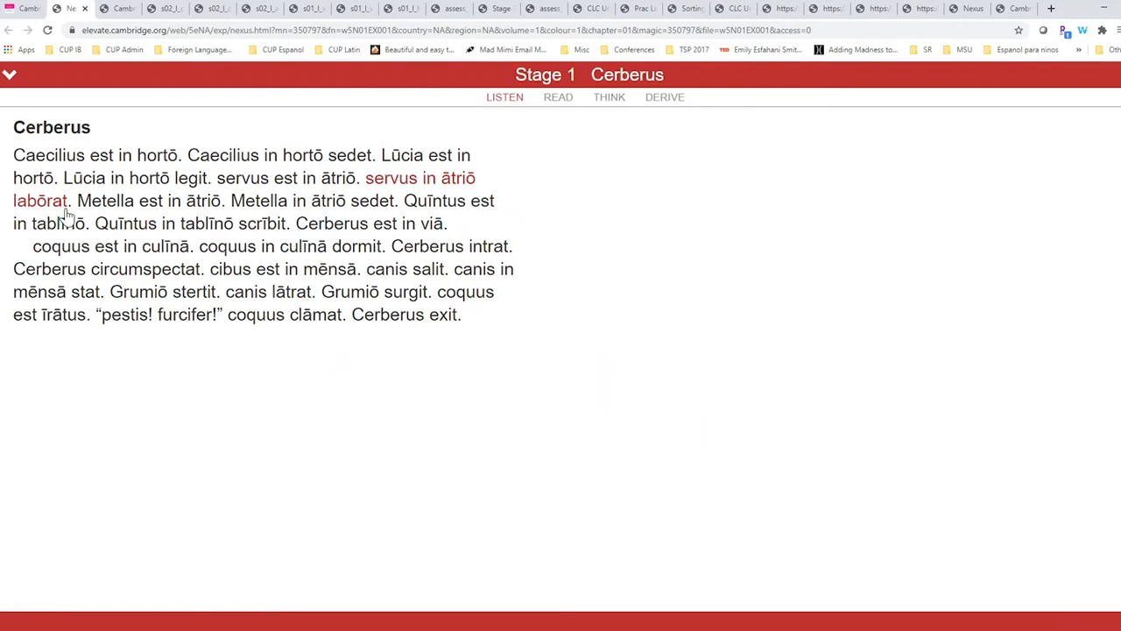
mouse_move(133, 208)
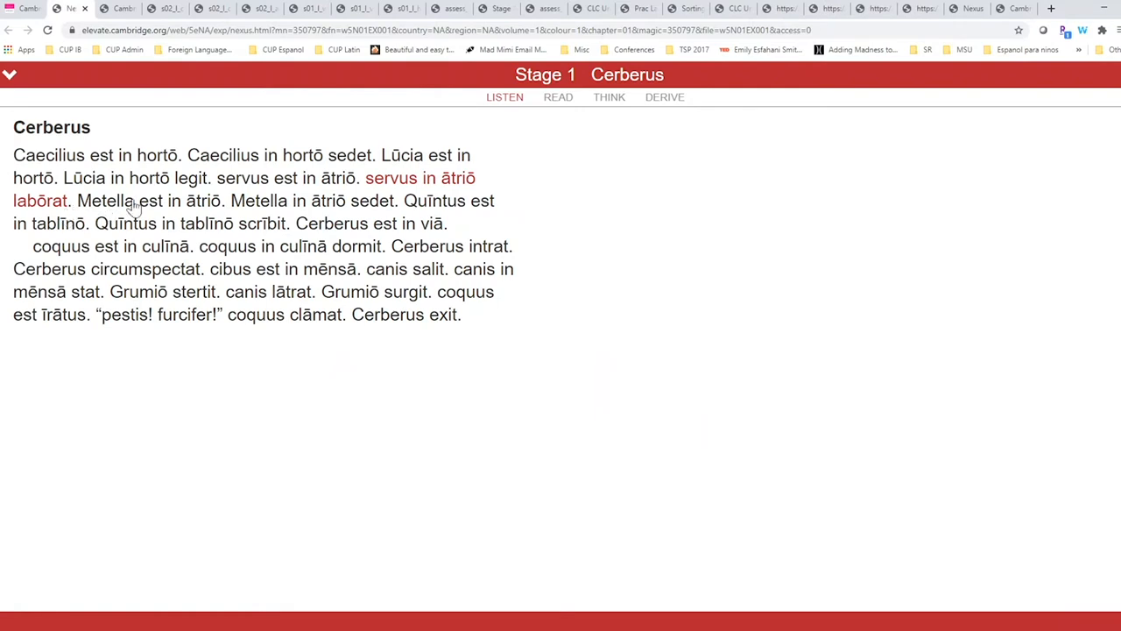
mouse_move(558, 96)
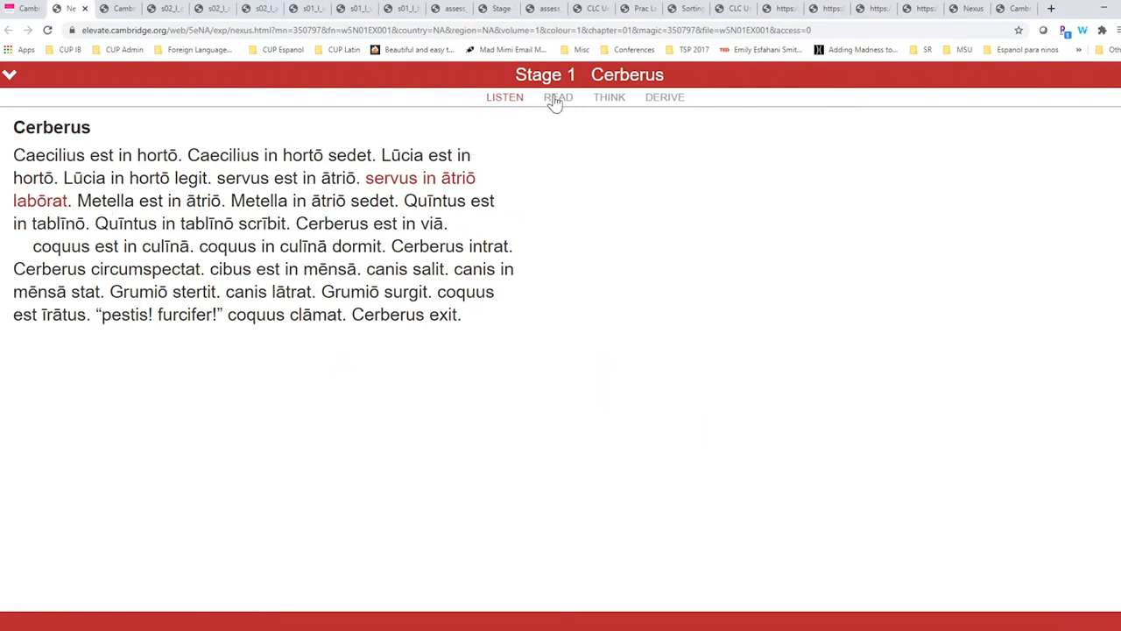
Return the Cerberus story to READ mode and bring up Word check.
left_click(558, 97)
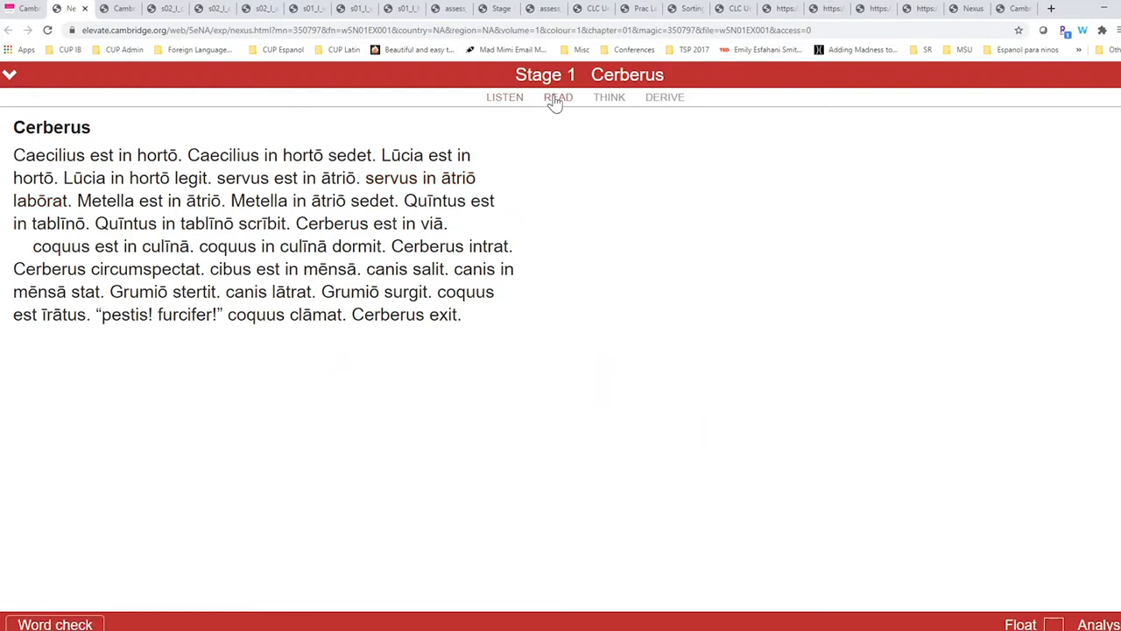
mouse_move(479, 441)
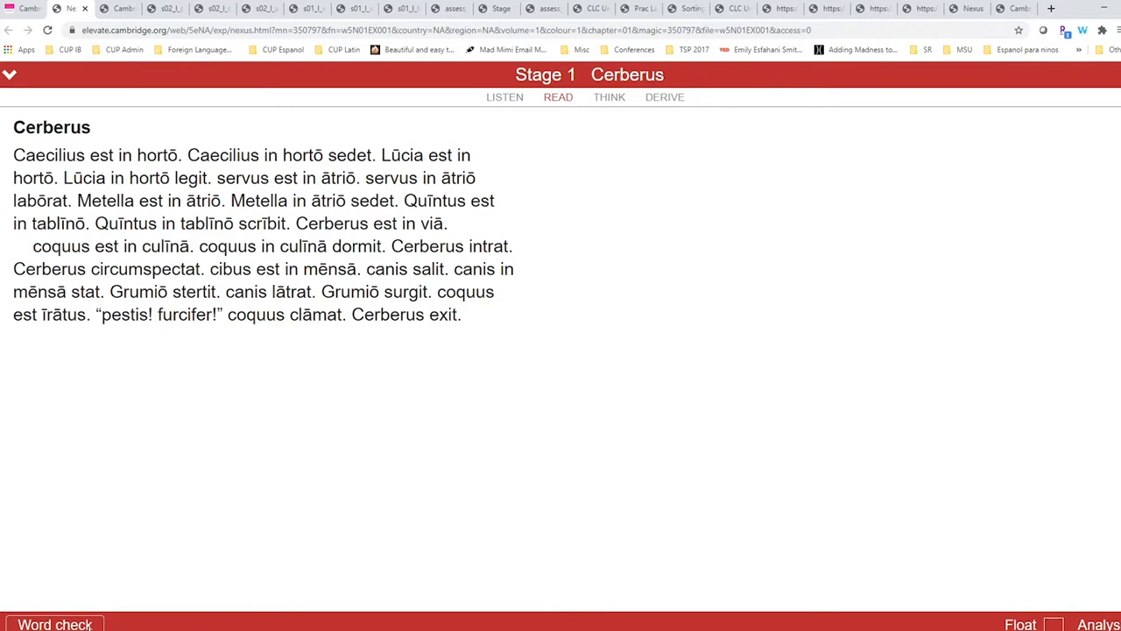
left_click(54, 624)
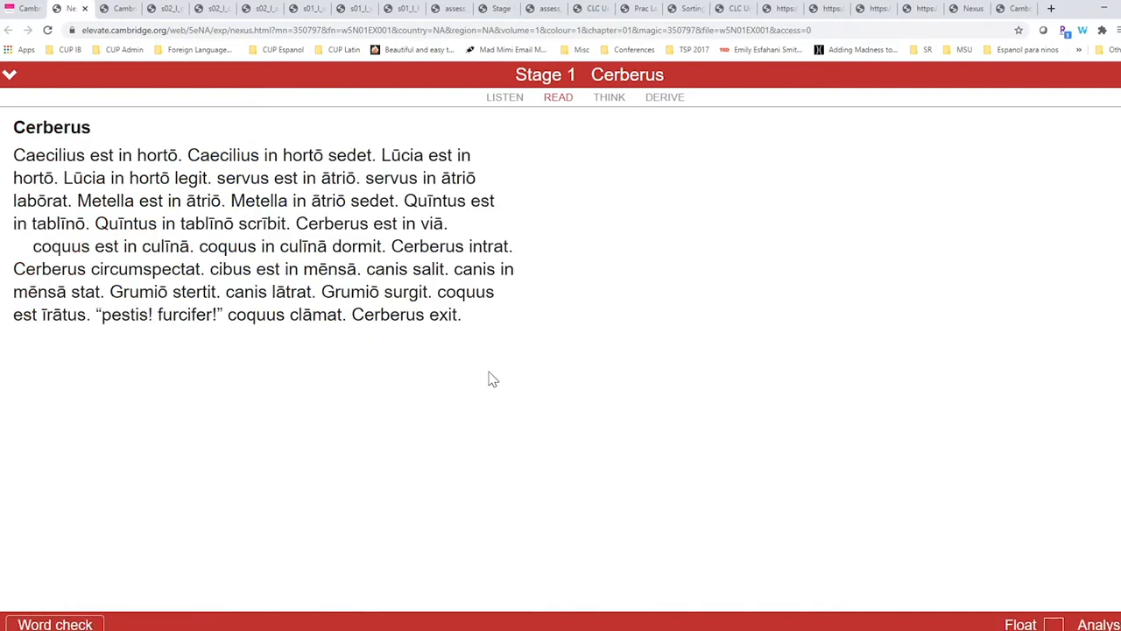
mouse_move(609, 96)
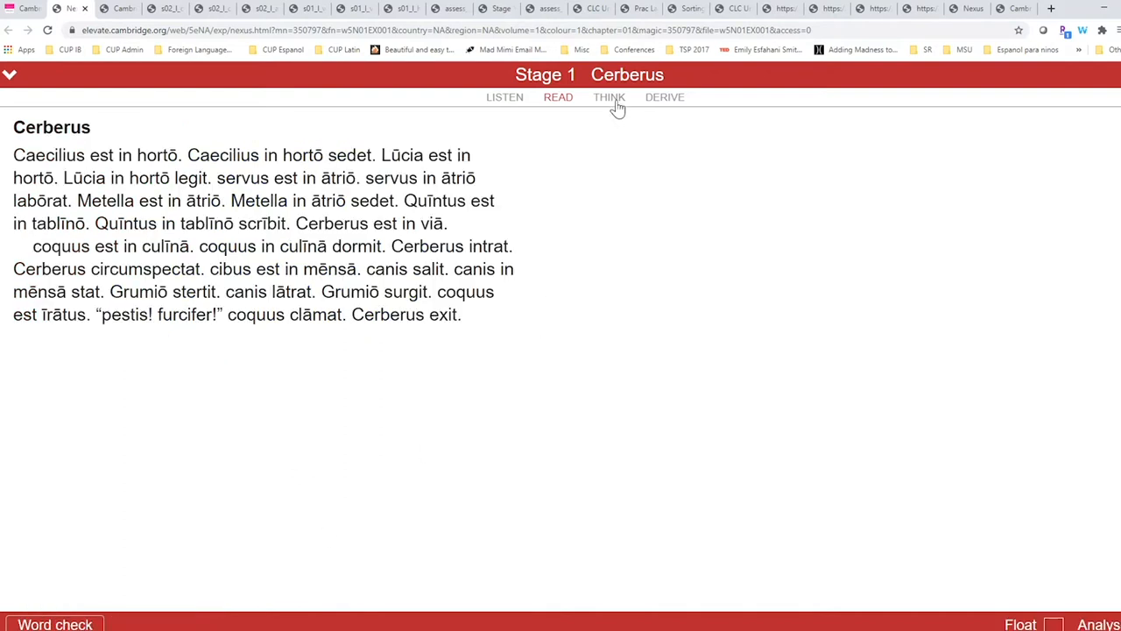
Show the THINK question markers and answer question 7: the cook is cleaning.
left_click(610, 97)
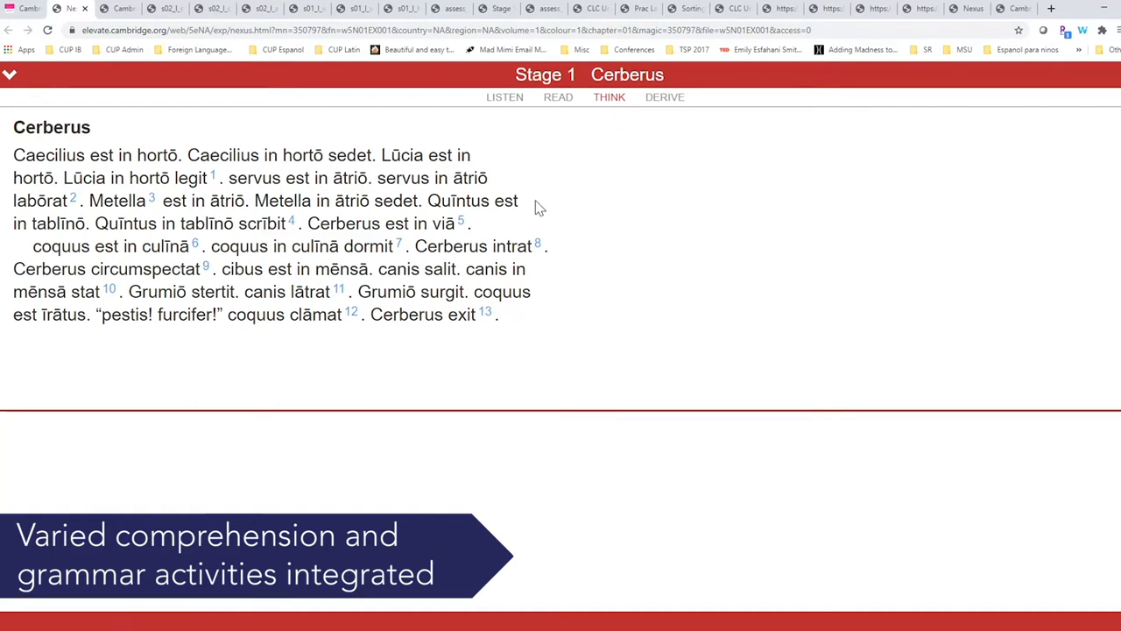
mouse_move(401, 261)
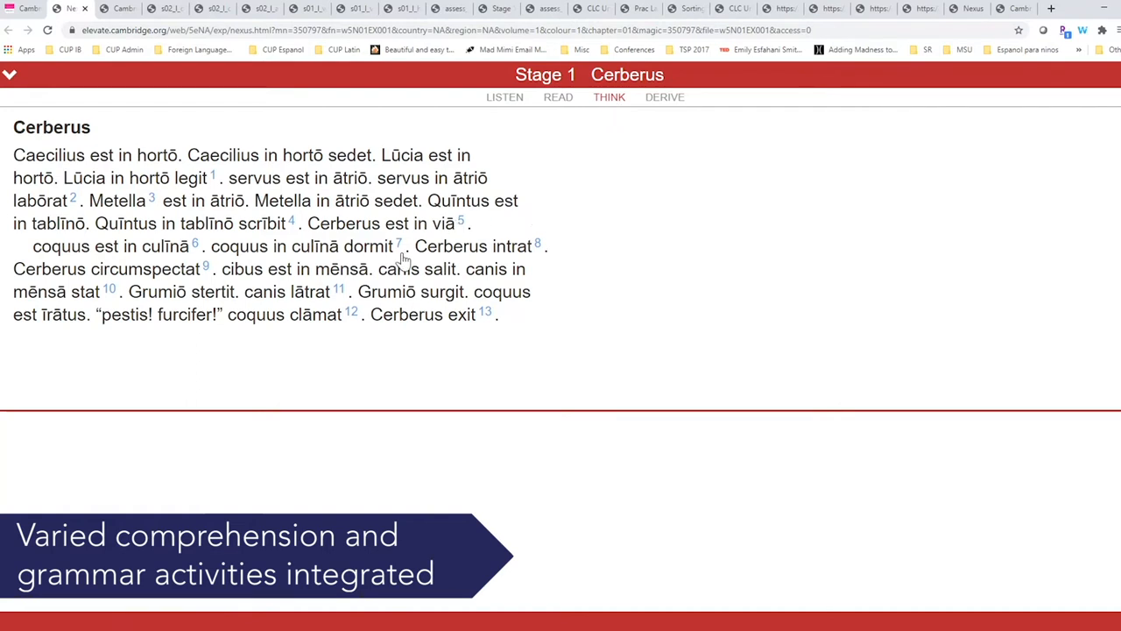
left_click(399, 246)
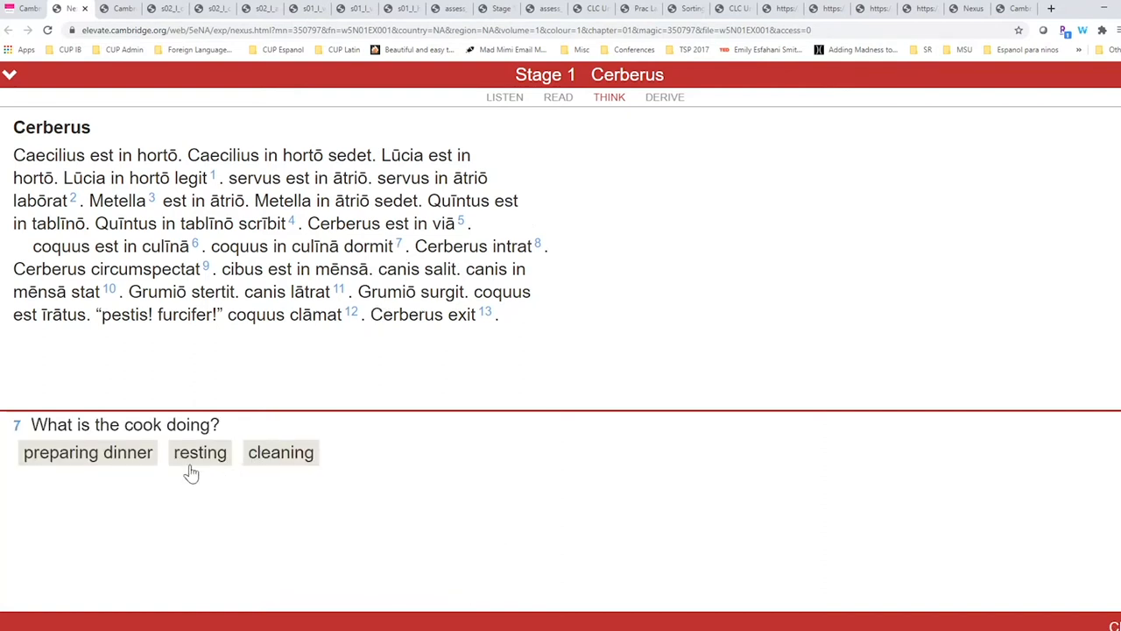
left_click(280, 452)
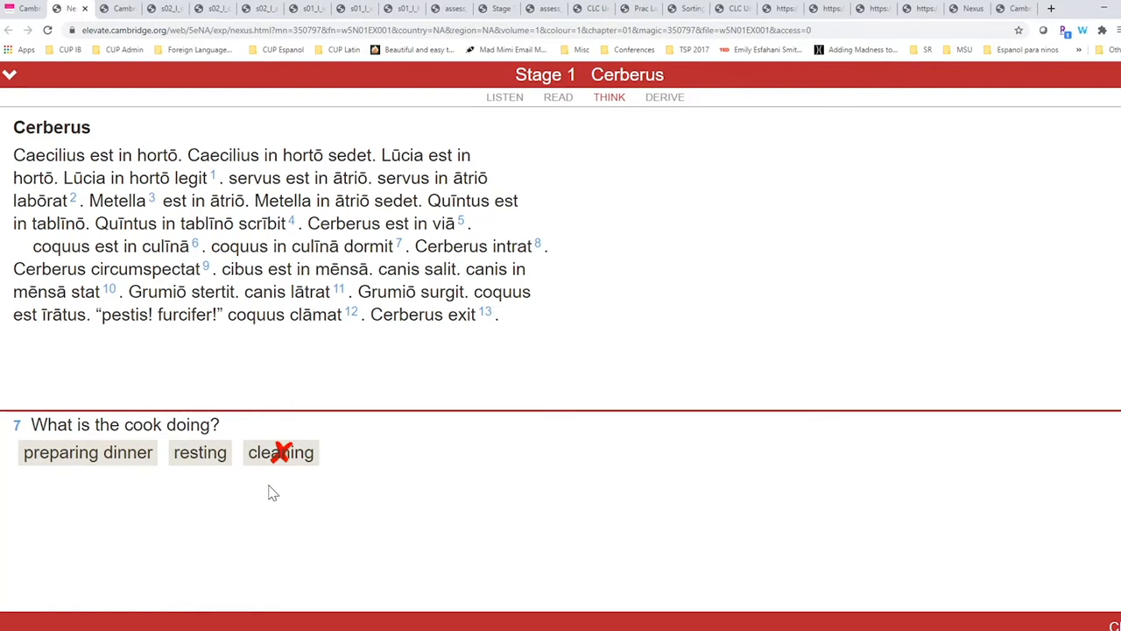
mouse_move(283, 499)
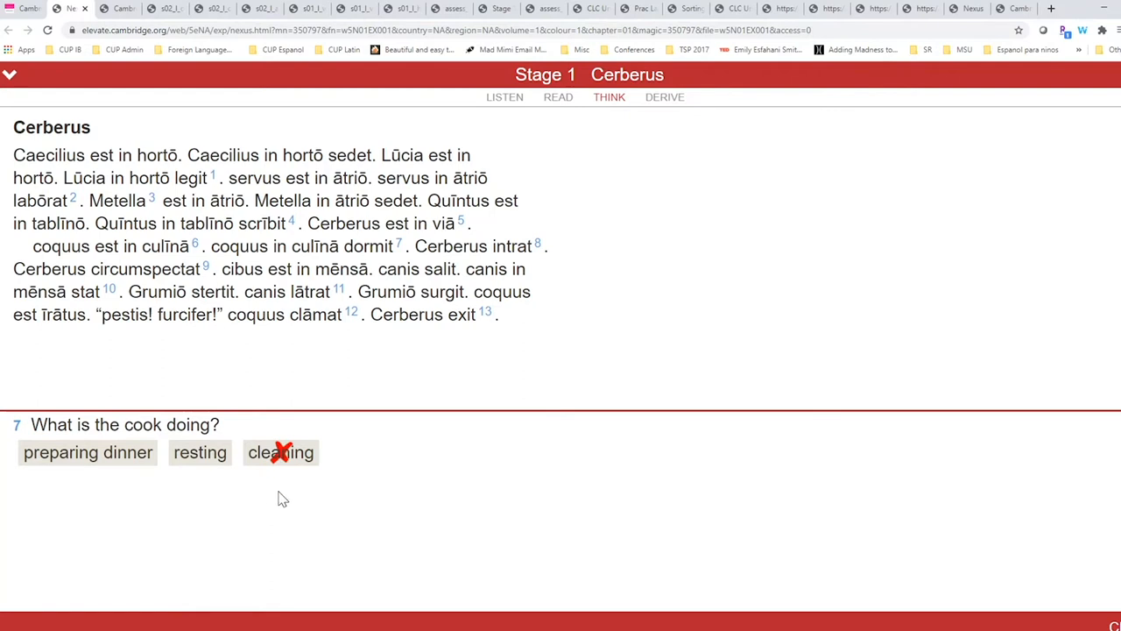
left_click(200, 452)
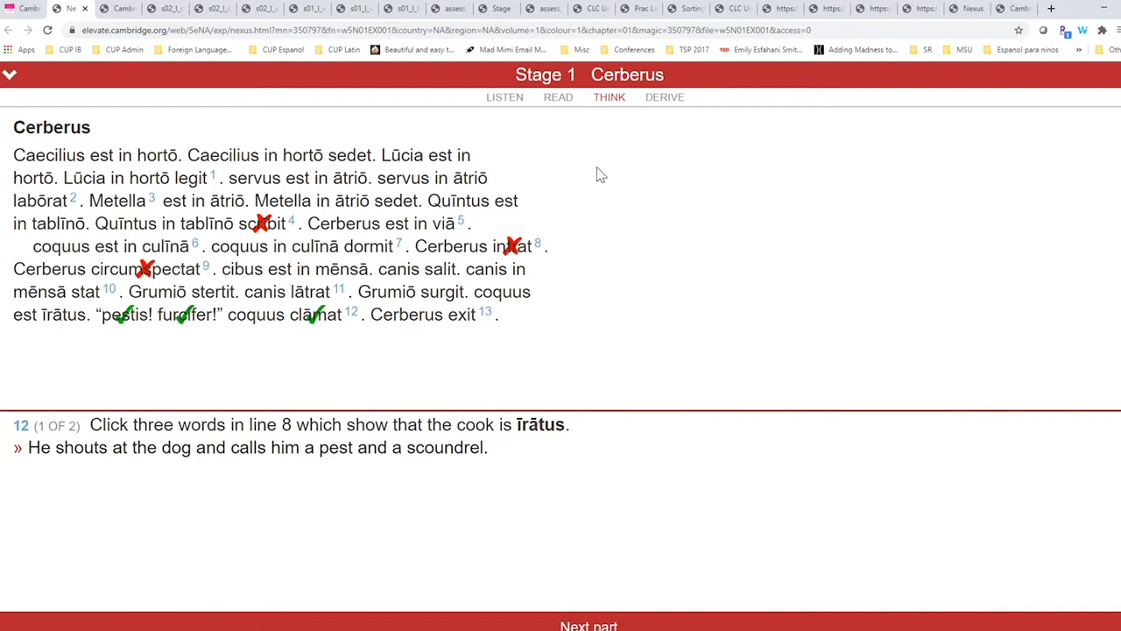
View the derivatives of hortō in the DERIVE view, then return to the Stage 1 page.
left_click(664, 96)
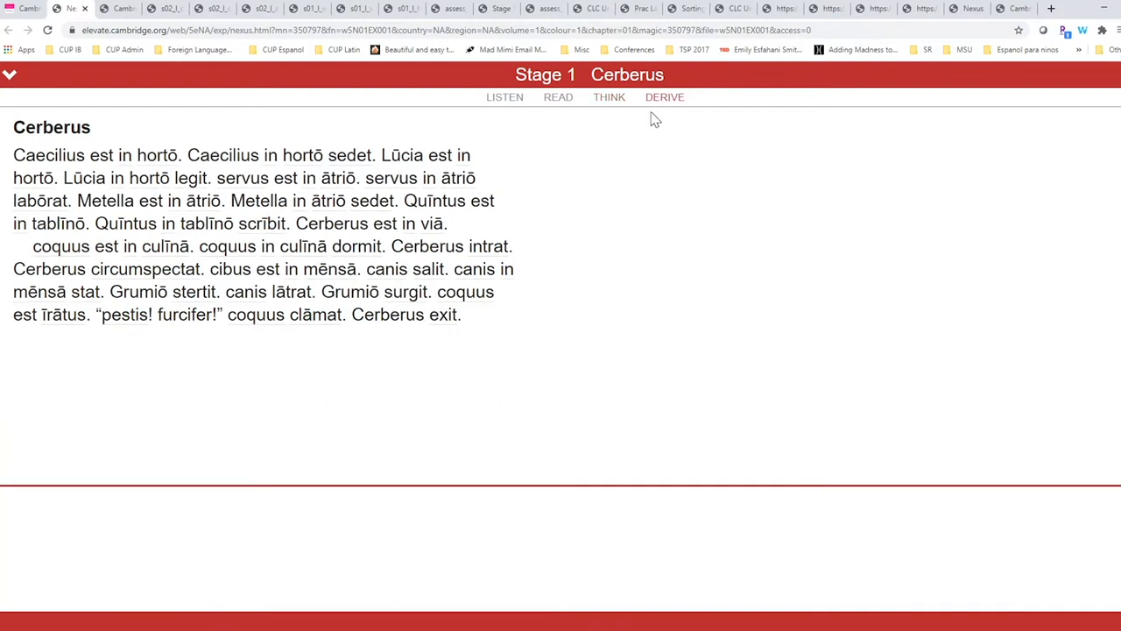
mouse_move(537, 246)
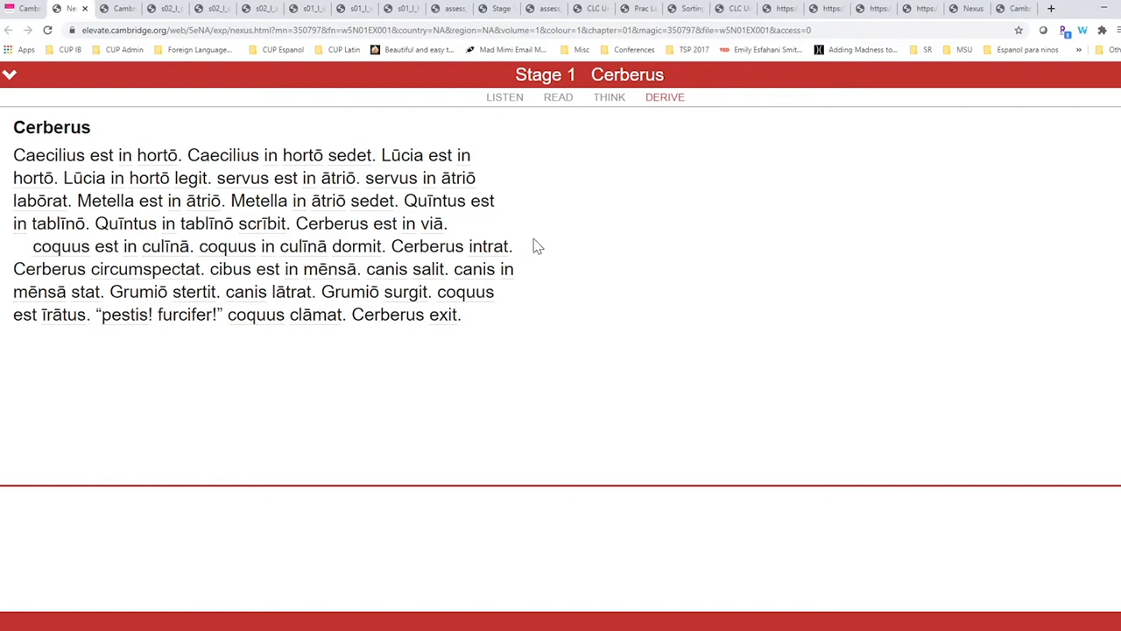
mouse_move(331, 219)
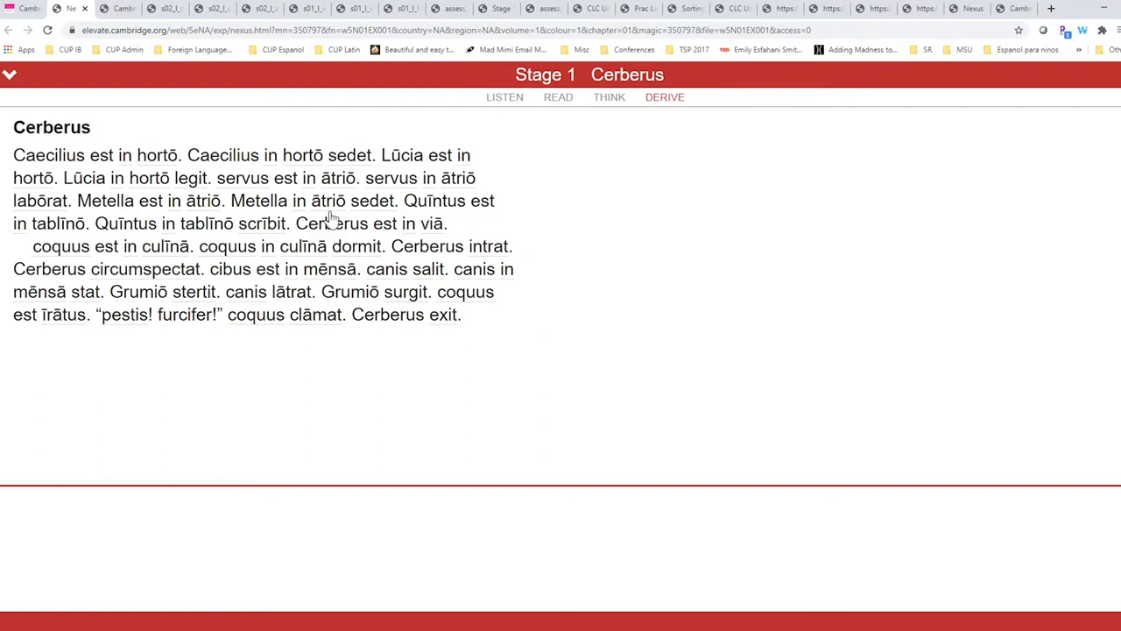
left_click(158, 155)
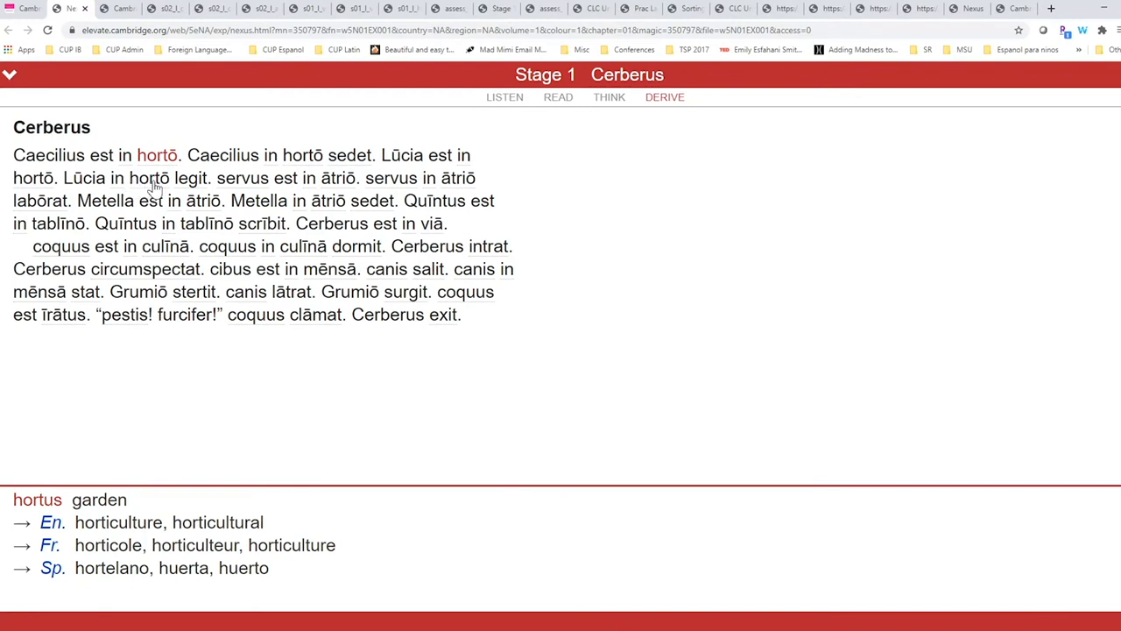
left_click(149, 177)
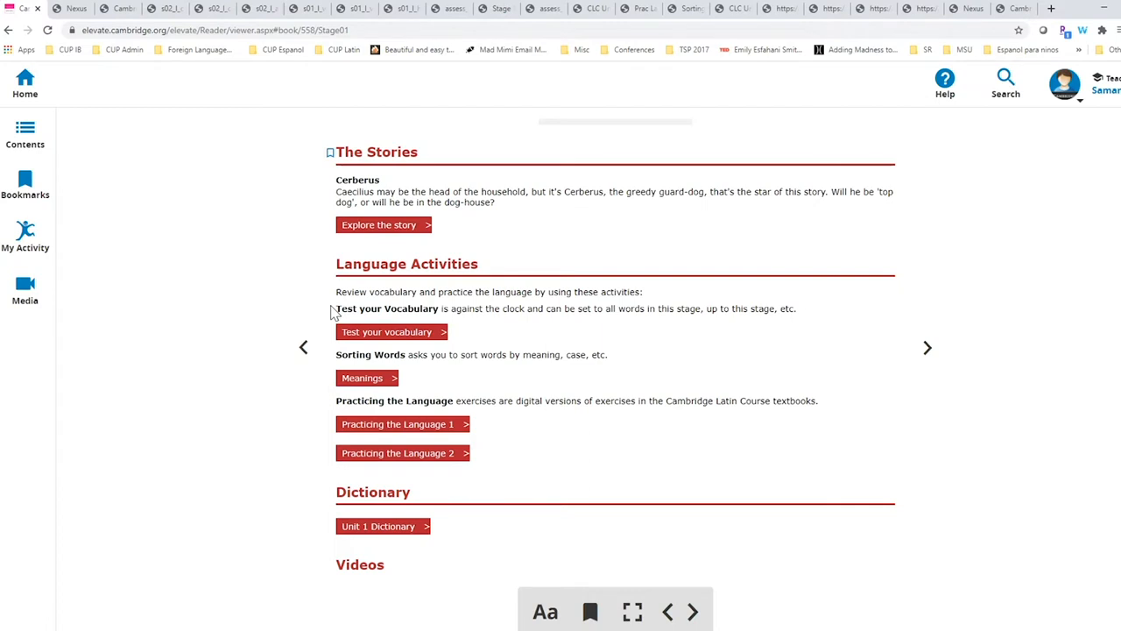
Scroll to Language Activities and launch the Unit 1 'Test your vocabulary' tester.
scroll("down", 3)
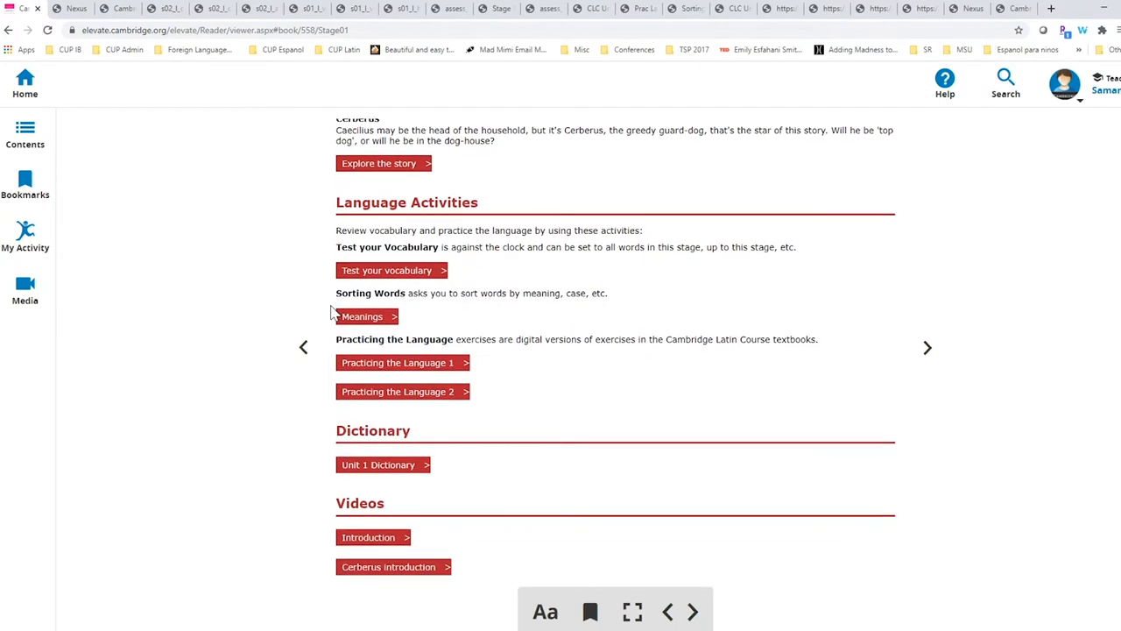
scroll("down", 3)
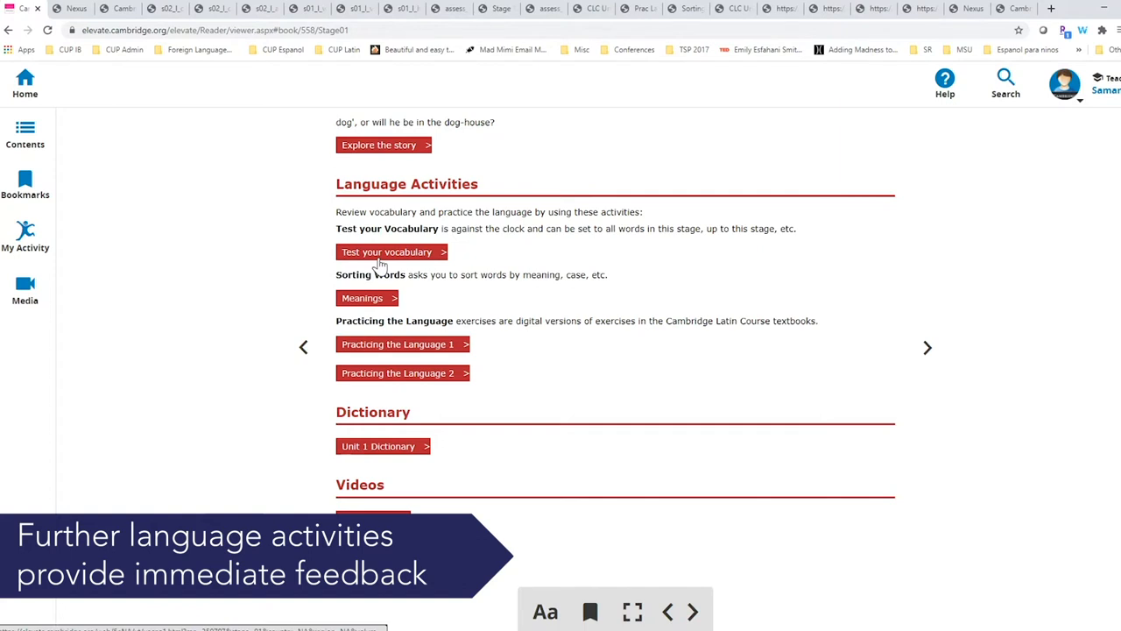
left_click(392, 251)
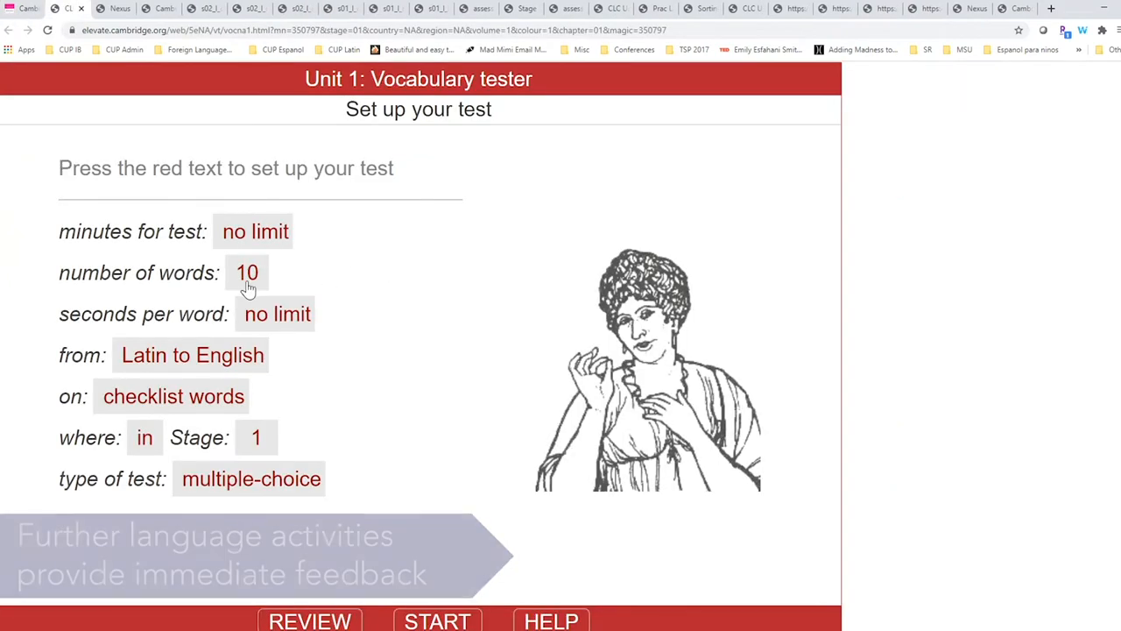
Keep the test at 10 words, start it, and answer 'in' as in, on; into, onto.
left_click(247, 273)
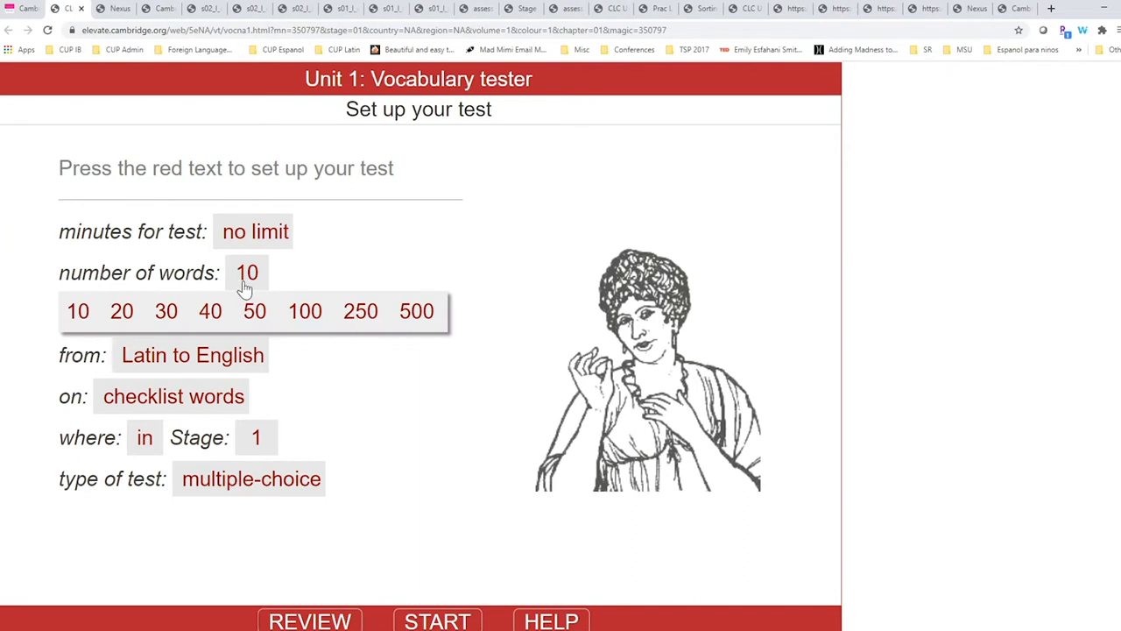
left_click(247, 272)
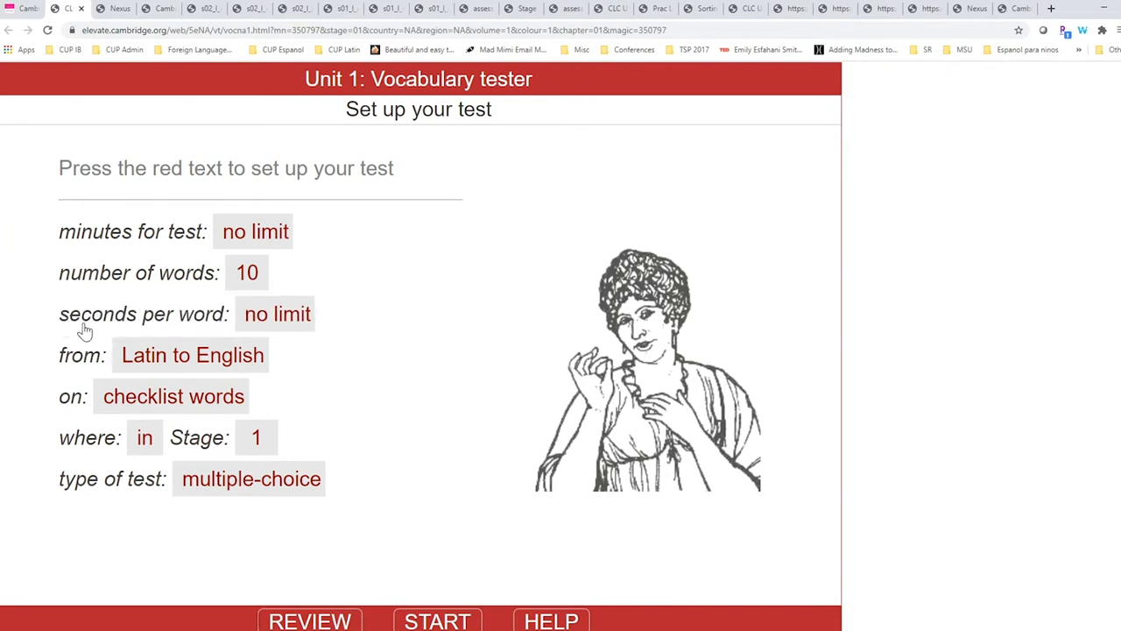
mouse_move(227, 455)
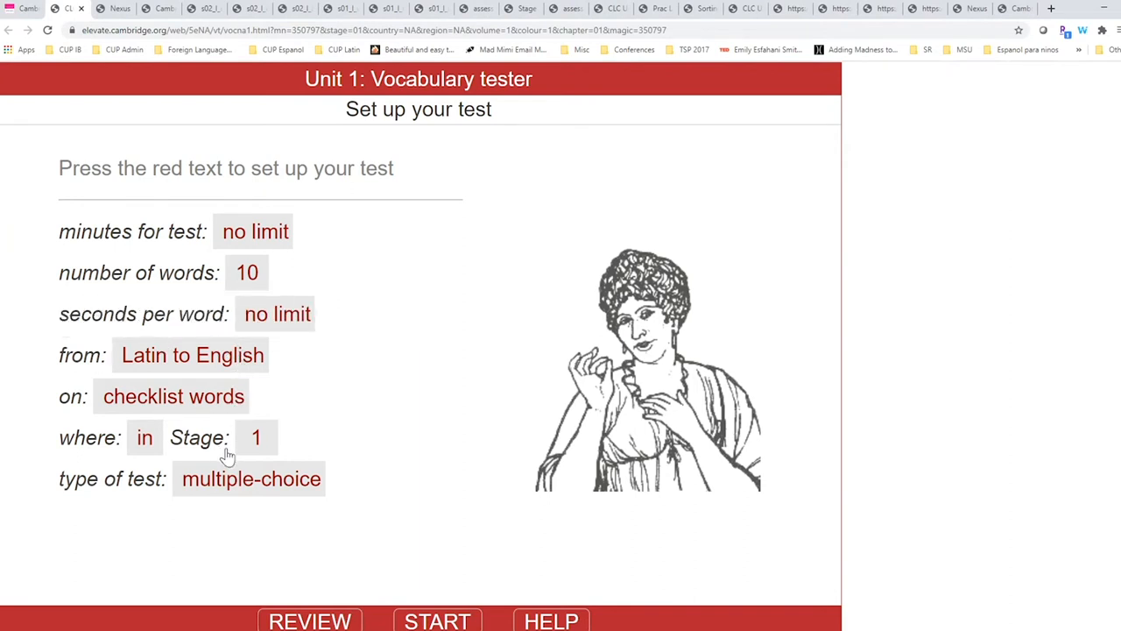
mouse_move(372, 605)
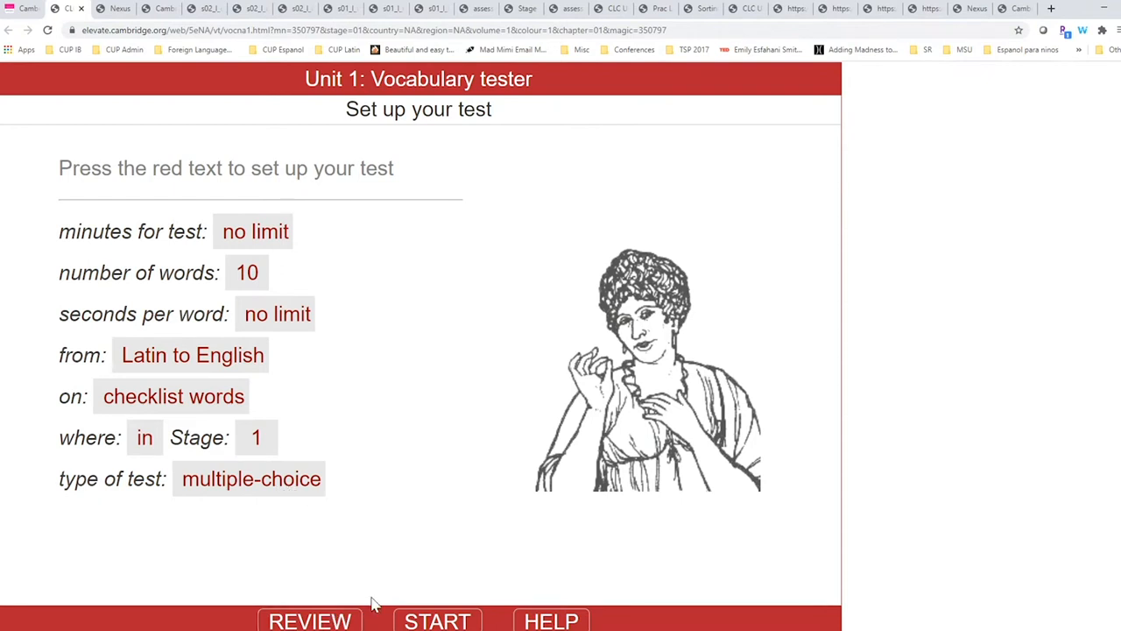
mouse_move(437, 621)
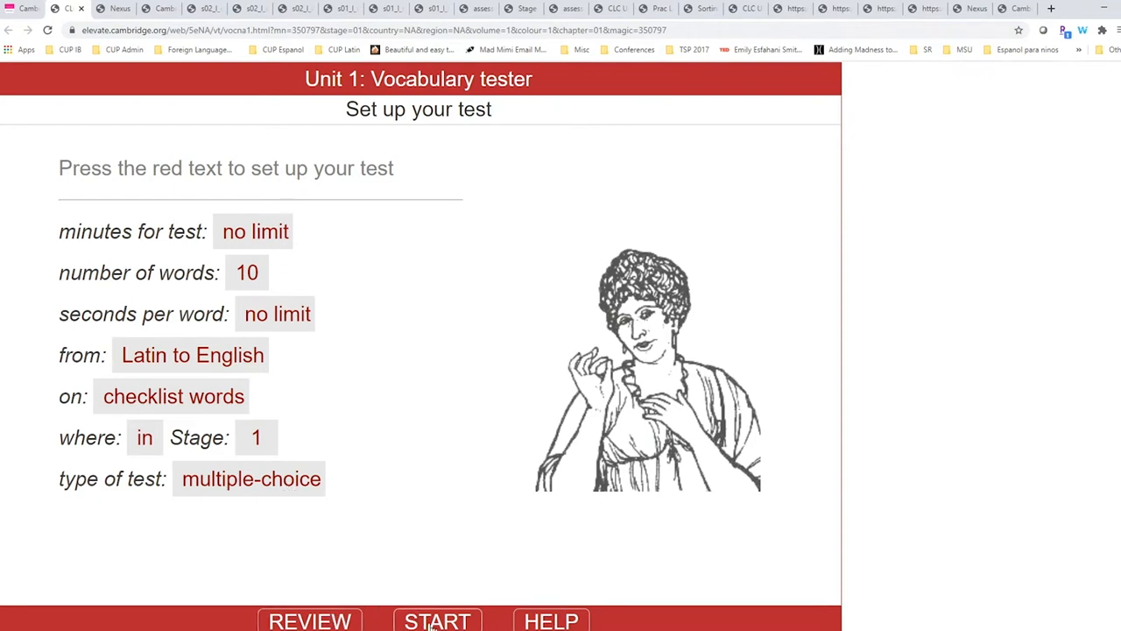
left_click(437, 621)
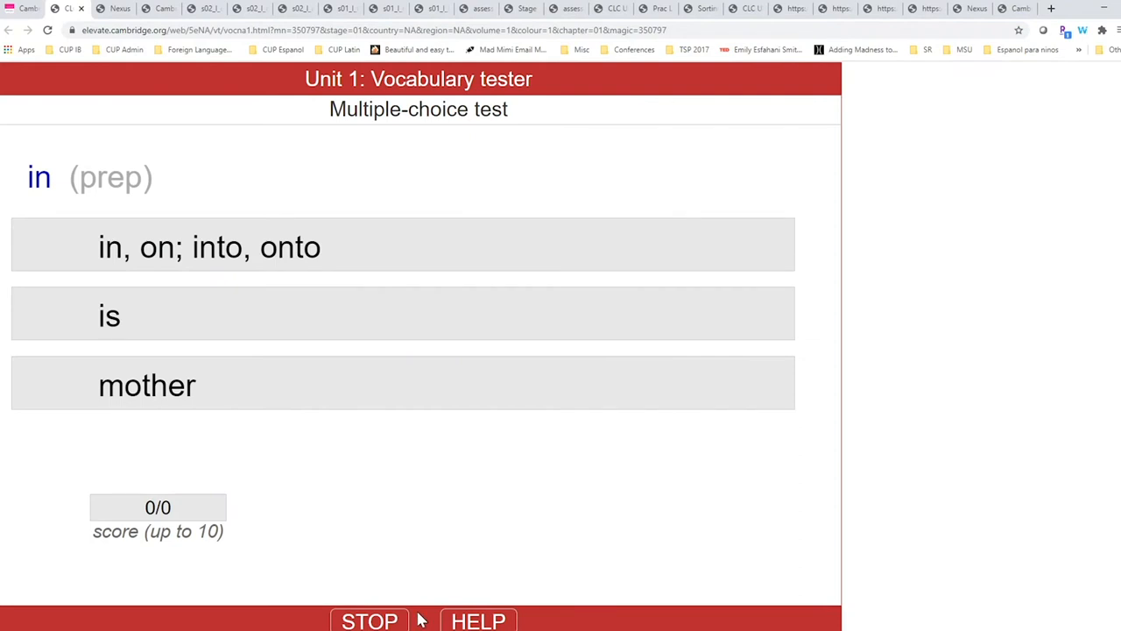
mouse_move(215, 254)
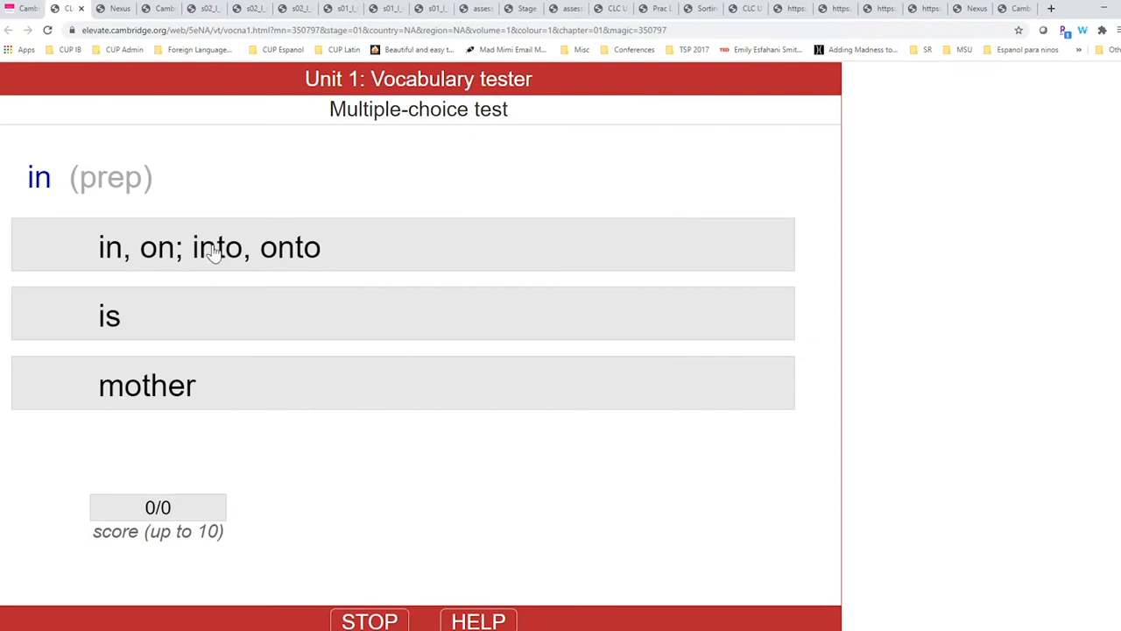
left_click(209, 246)
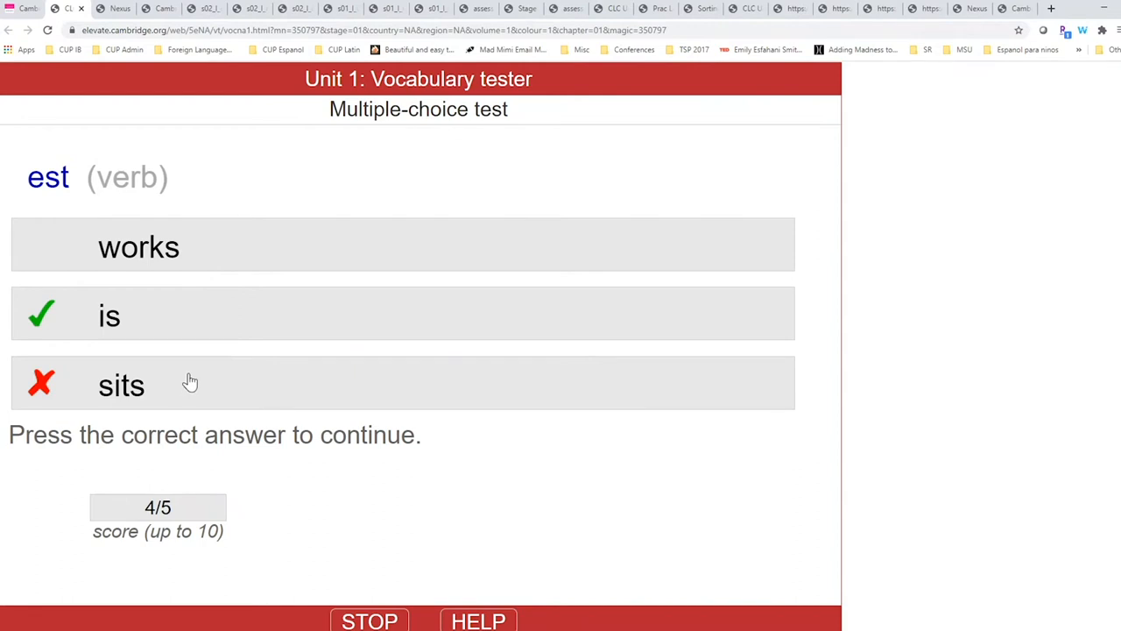
mouse_move(189, 327)
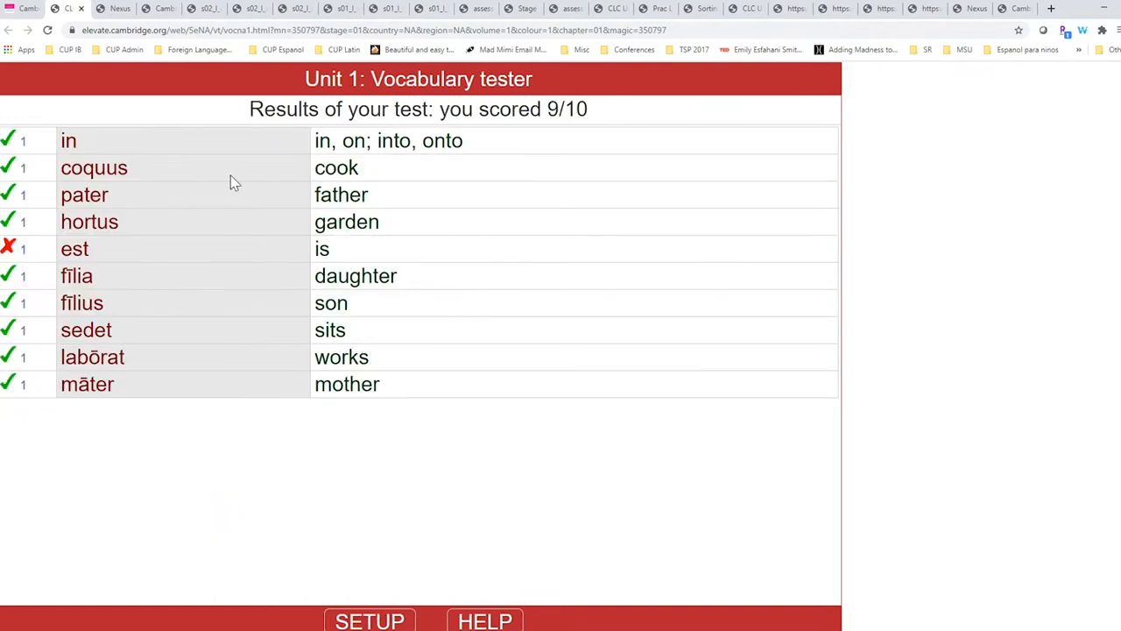
mouse_move(471, 373)
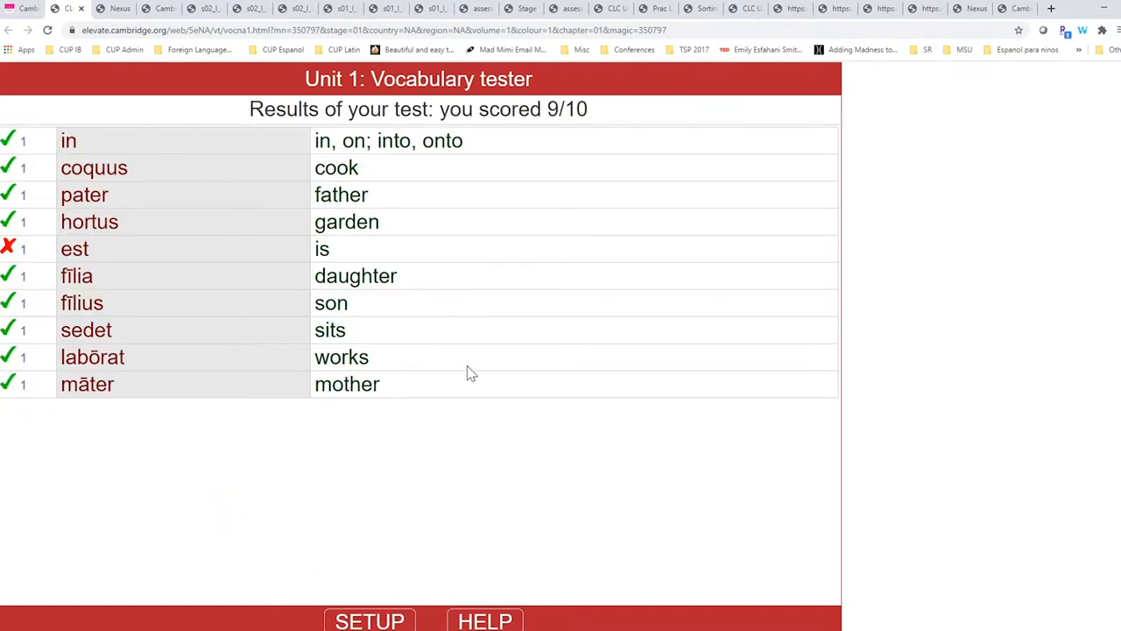
mouse_move(149, 141)
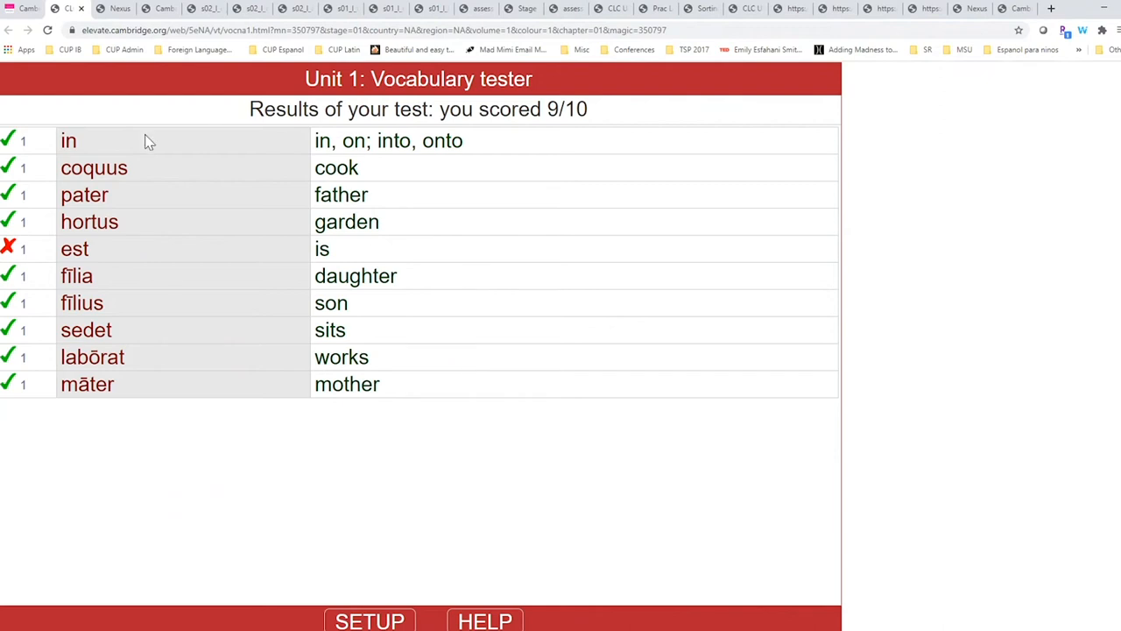
mouse_move(25, 8)
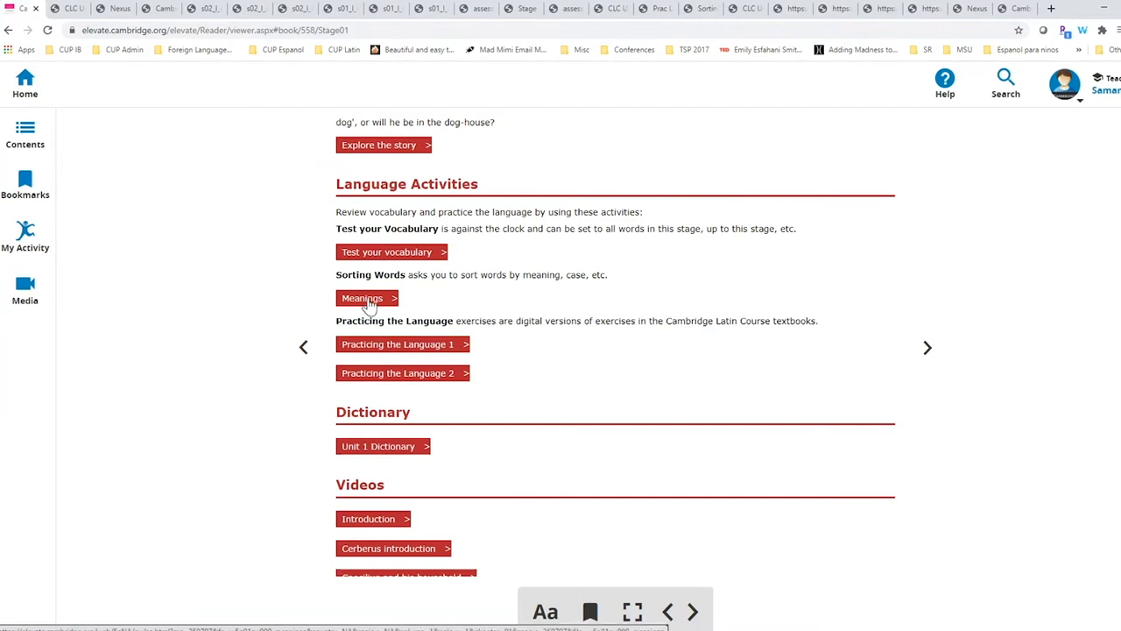
Sort Caecilius, Metella, Quīntus, Grumiō into People and dormit, labōrat, scrībit into Actions.
left_click(362, 298)
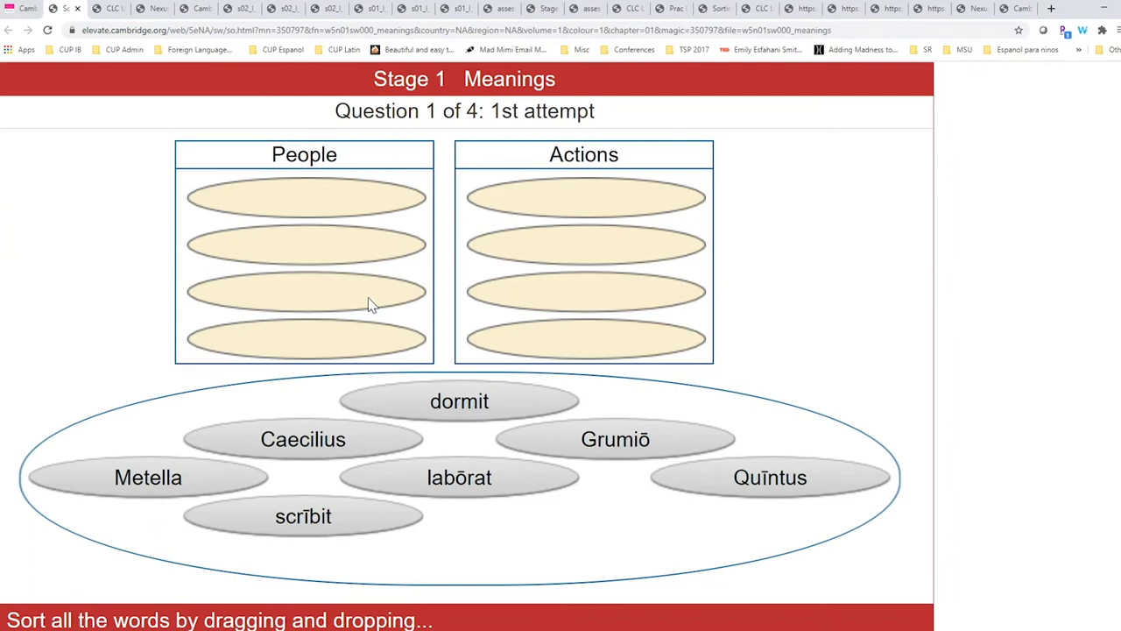
mouse_move(303, 439)
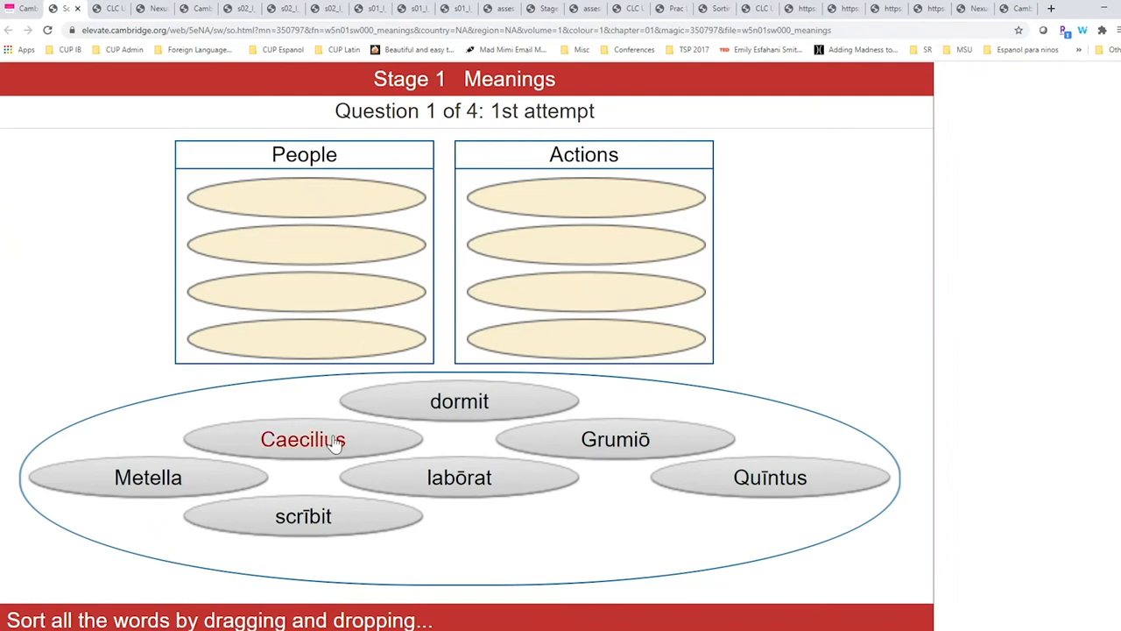
left_click_drag(304, 439, 307, 198)
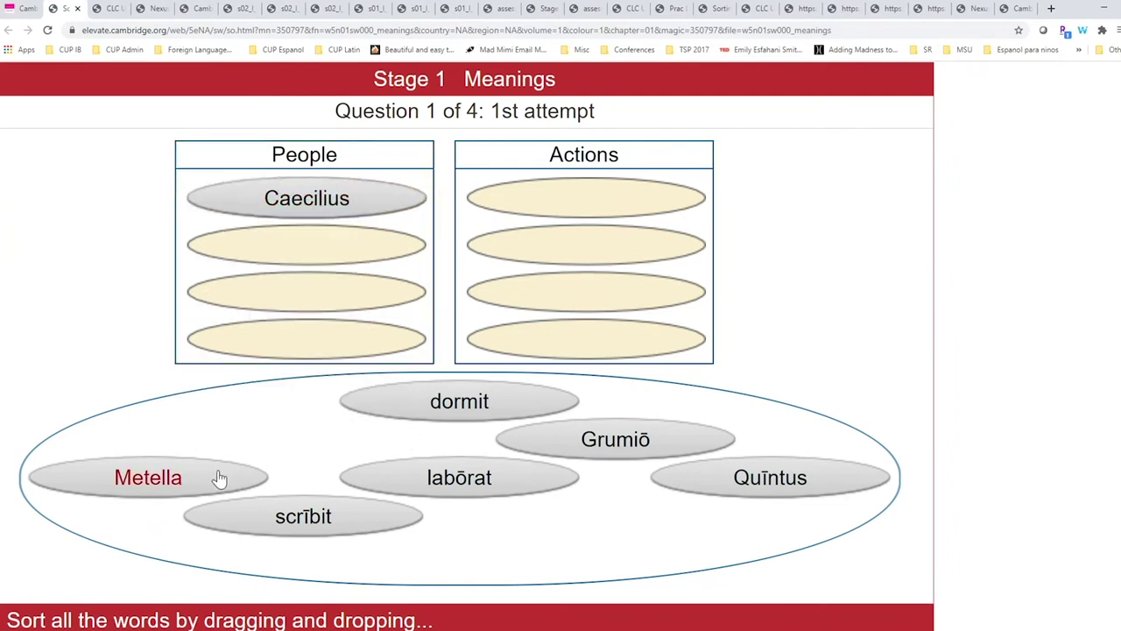
left_click_drag(148, 477, 307, 246)
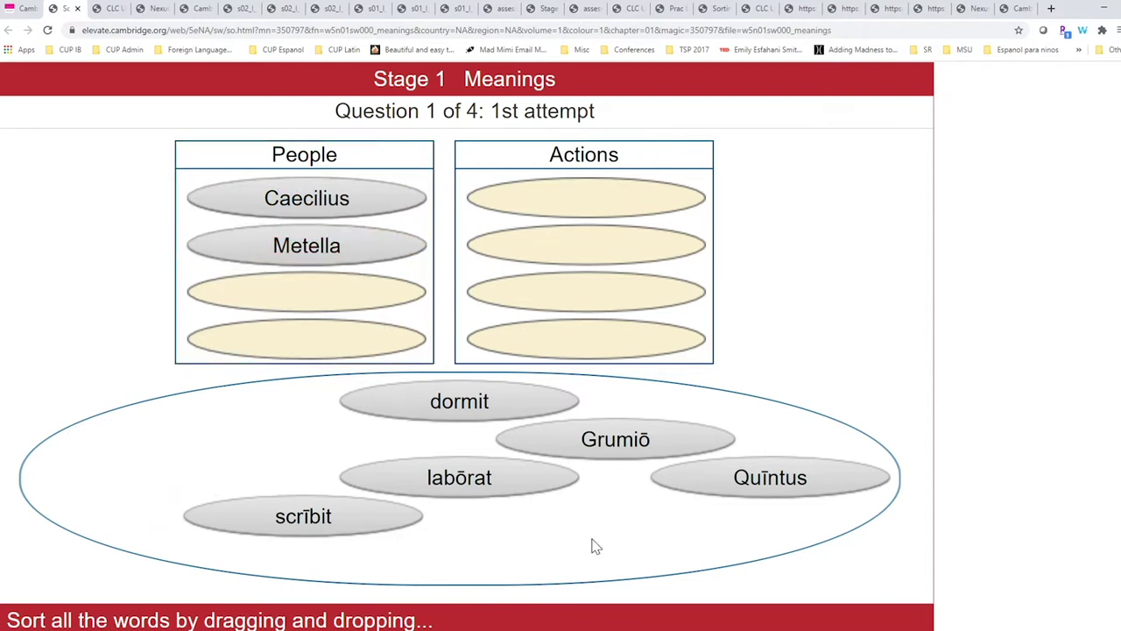
left_click_drag(770, 478, 303, 288)
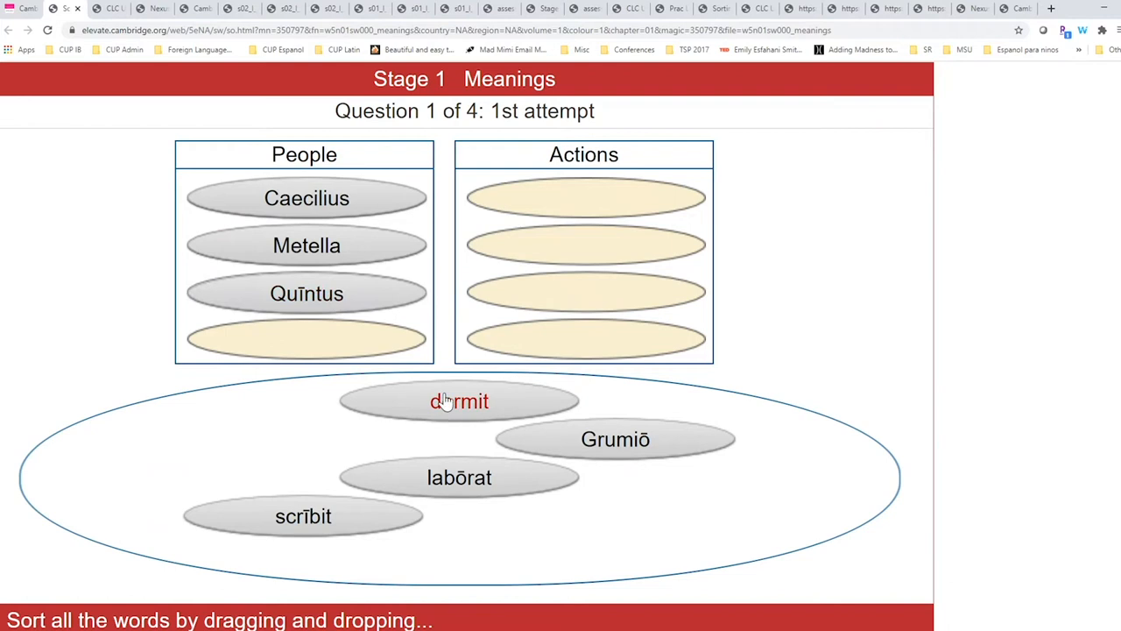
left_click_drag(459, 401, 586, 198)
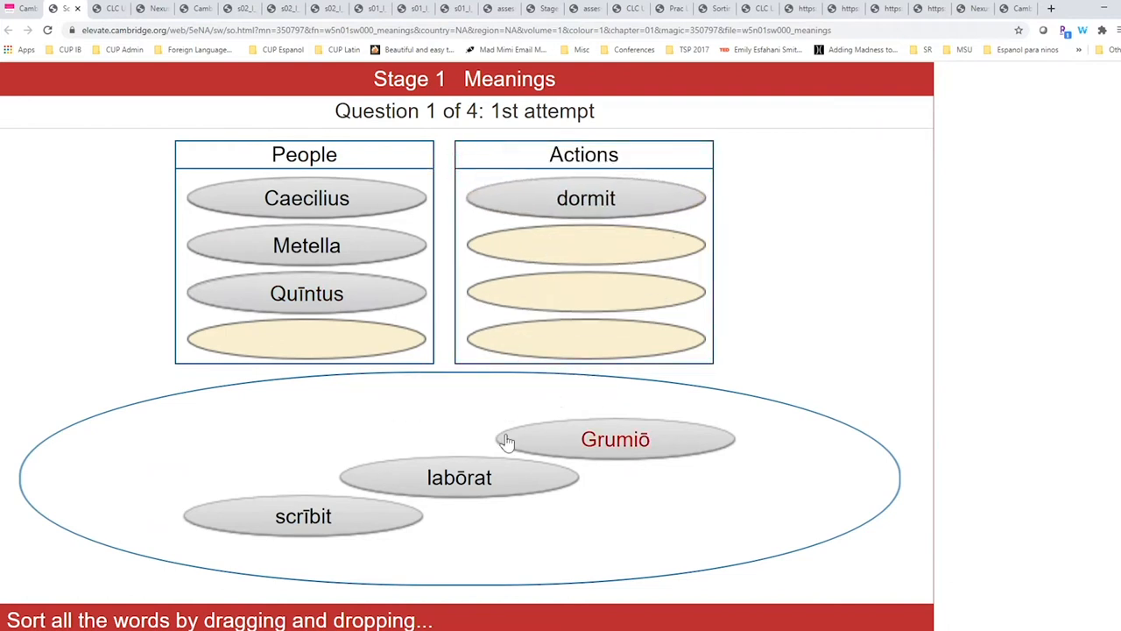
left_click_drag(459, 478, 583, 248)
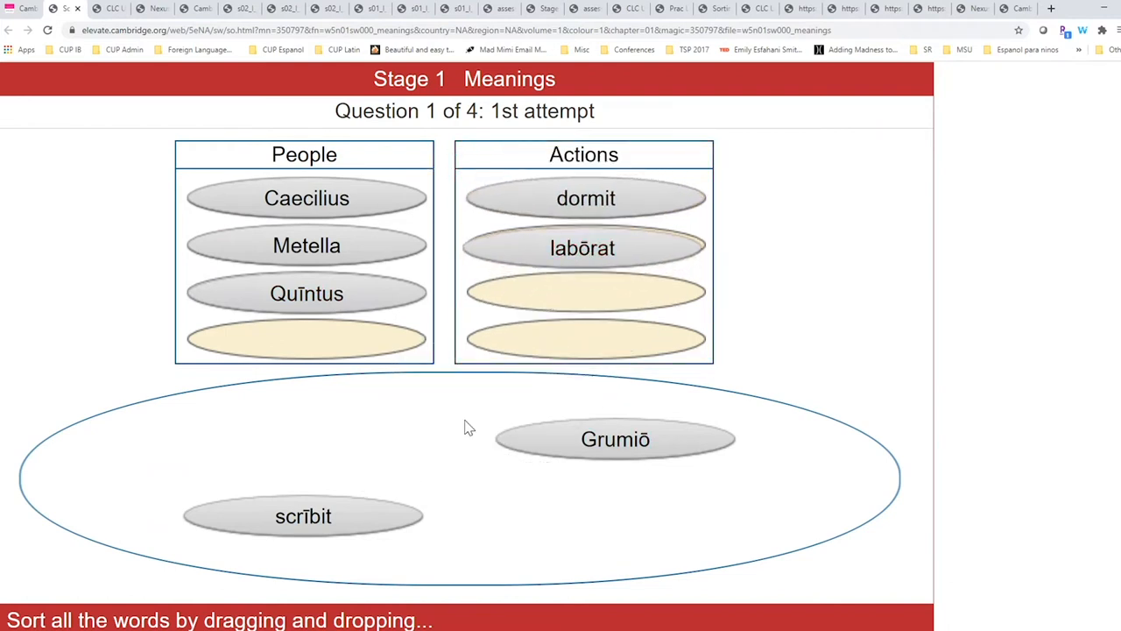
left_click_drag(303, 516, 585, 292)
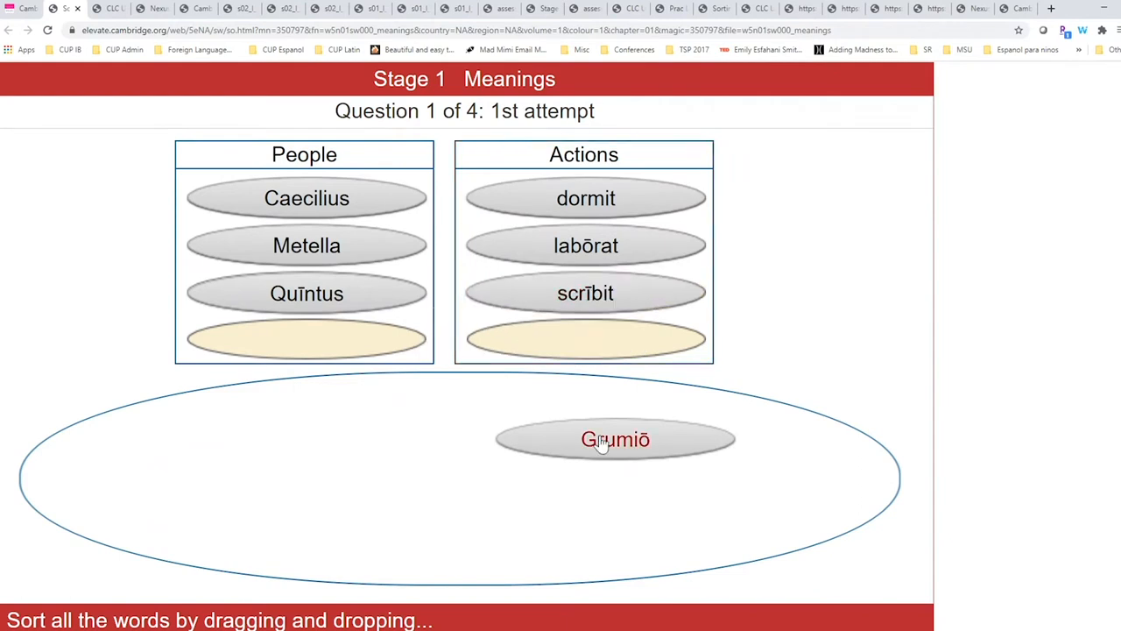
left_click_drag(615, 439, 307, 340)
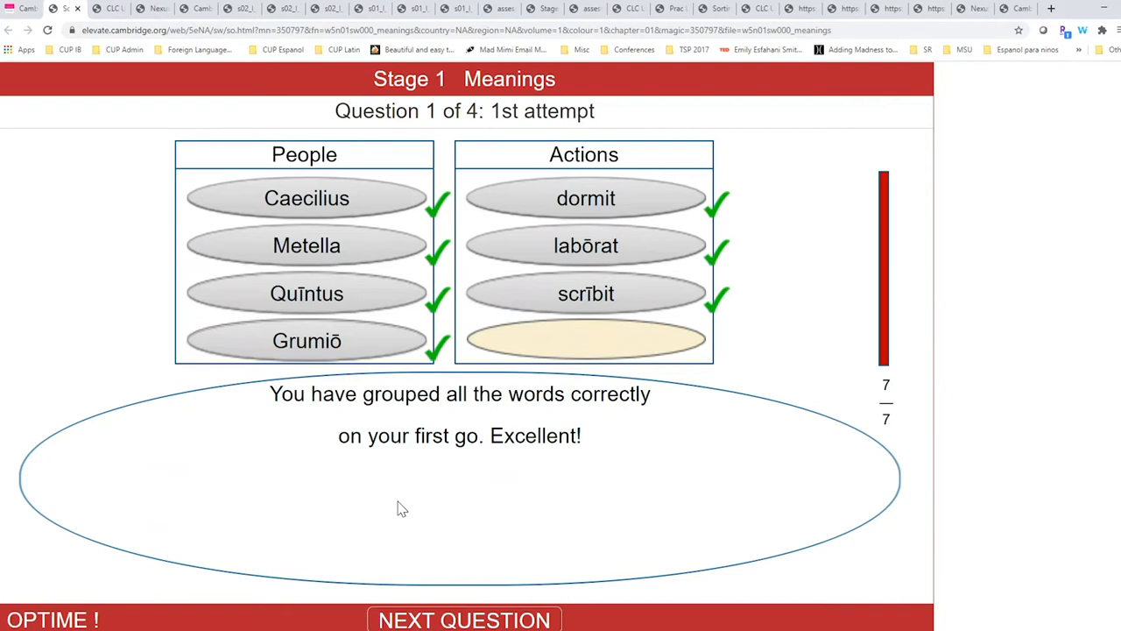
mouse_move(455, 622)
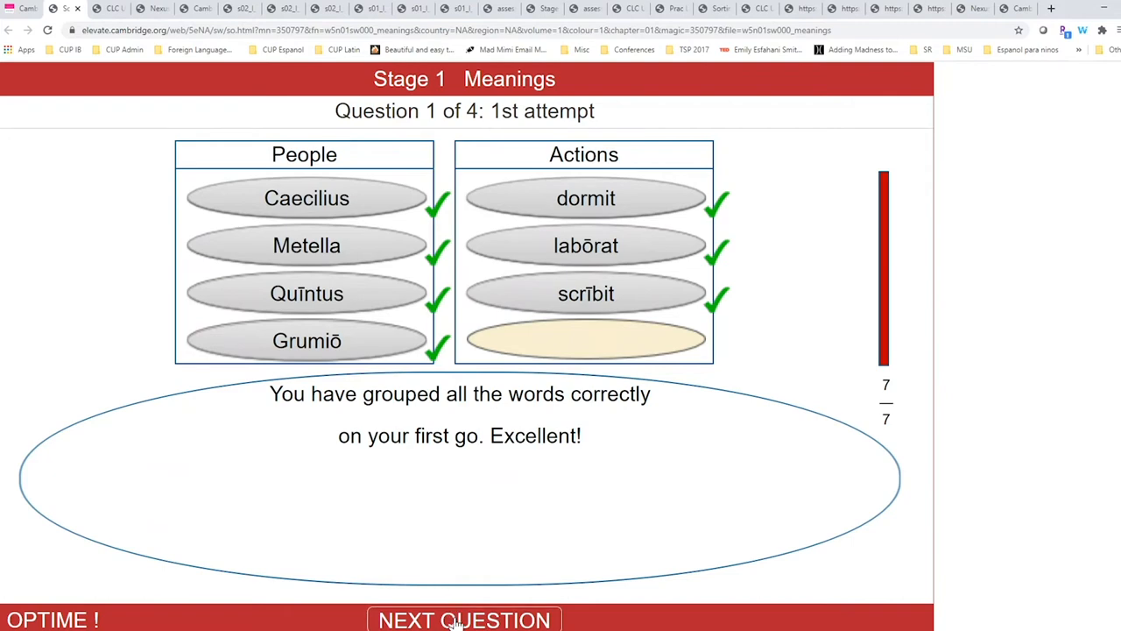
left_click(464, 619)
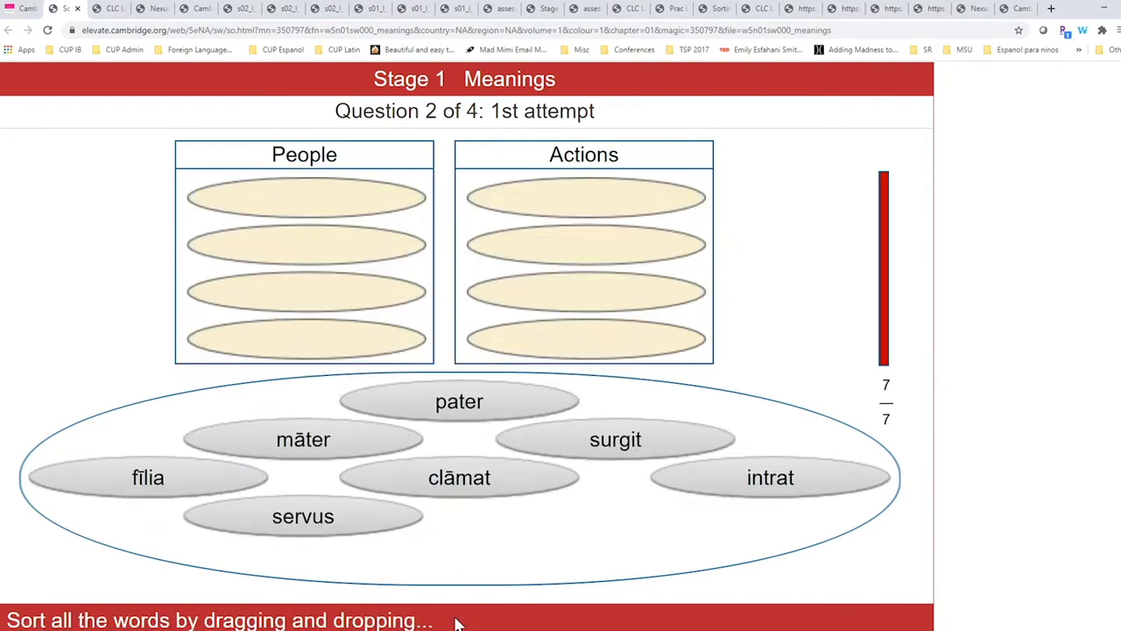
mouse_move(548, 572)
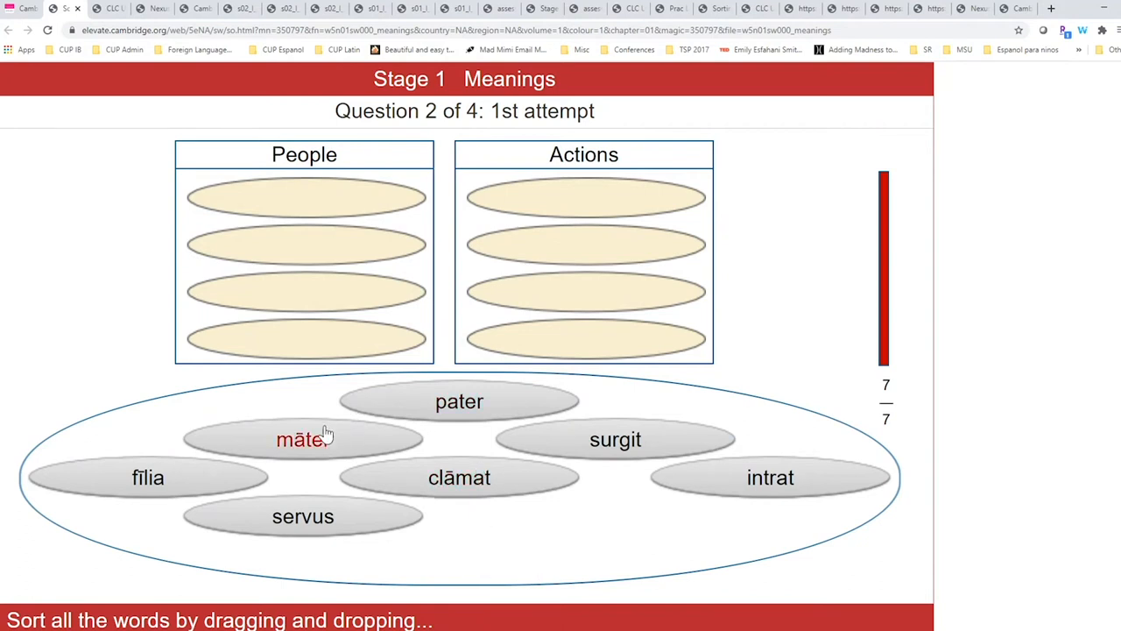
Sort māter, pater, fīlia and clāmat into People, and servus and intrat into Actions.
left_click_drag(459, 402, 339, 265)
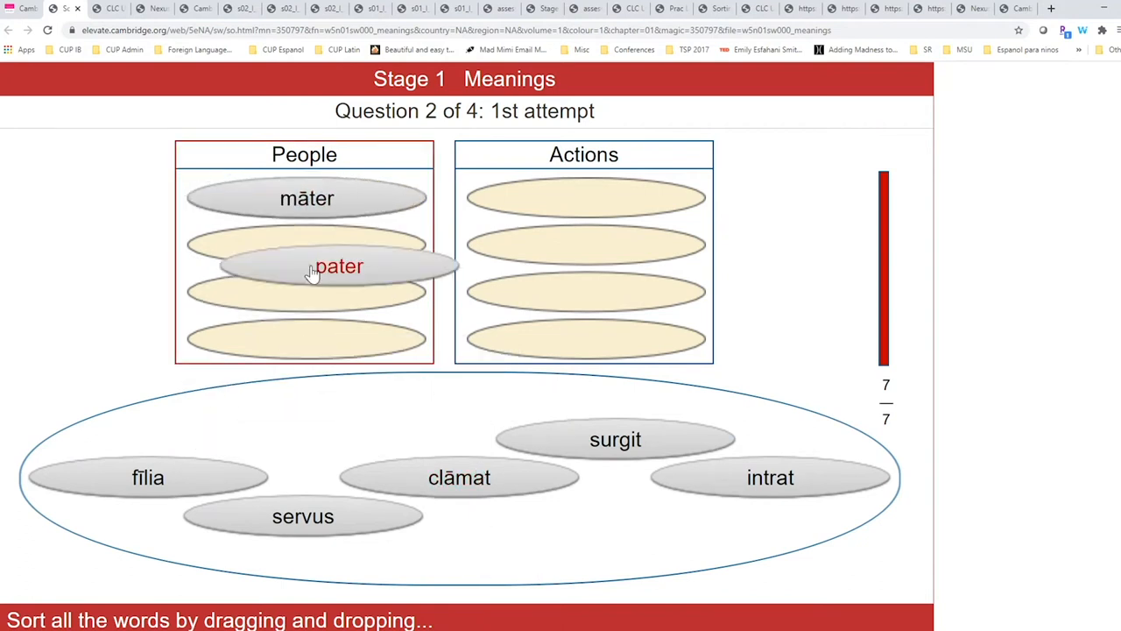
left_click_drag(339, 265, 306, 246)
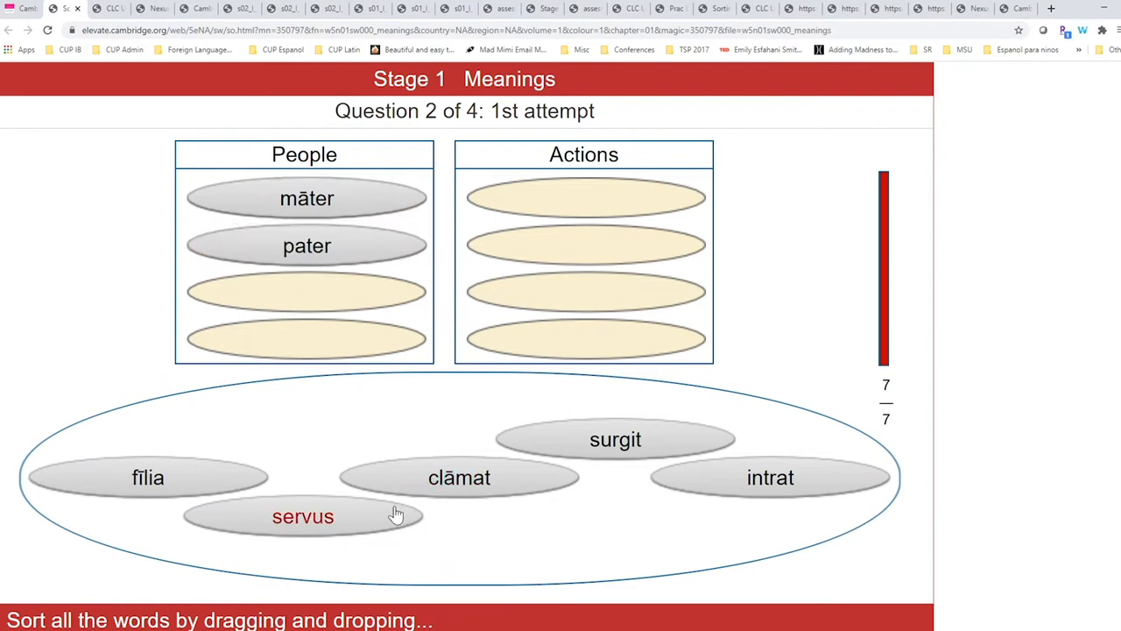
left_click_drag(147, 477, 304, 293)
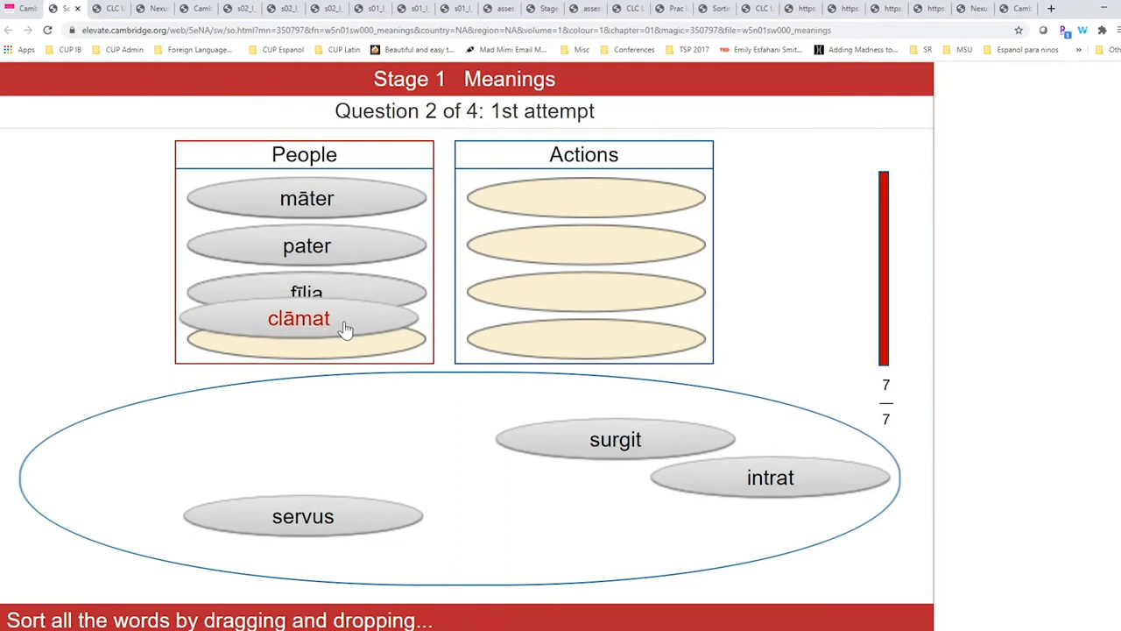
left_click_drag(302, 516, 583, 203)
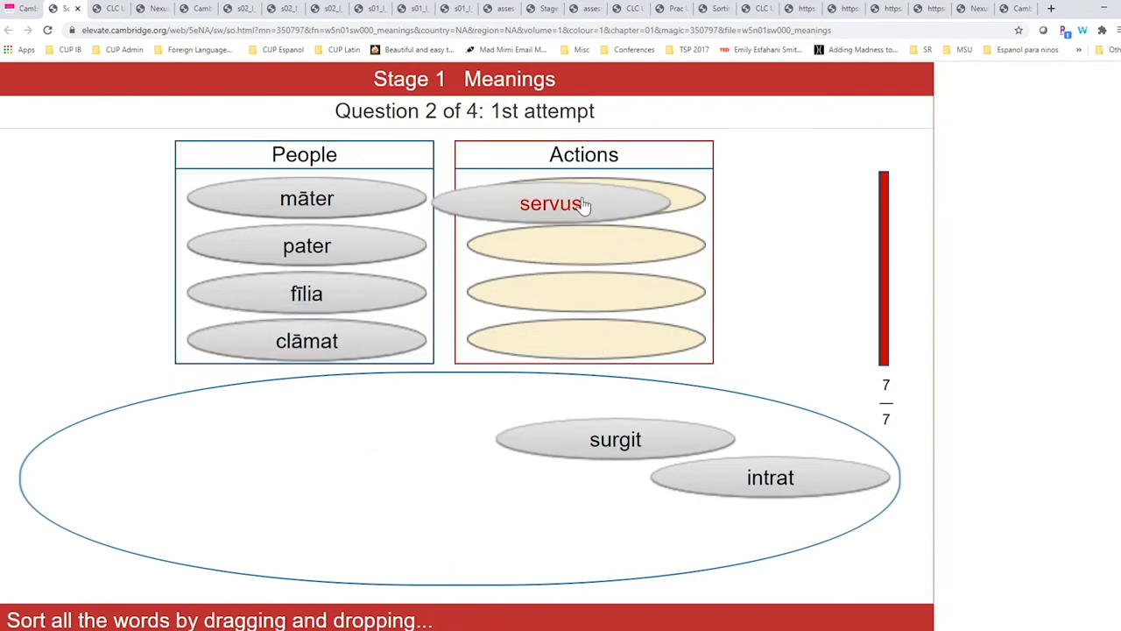
left_click_drag(615, 439, 587, 244)
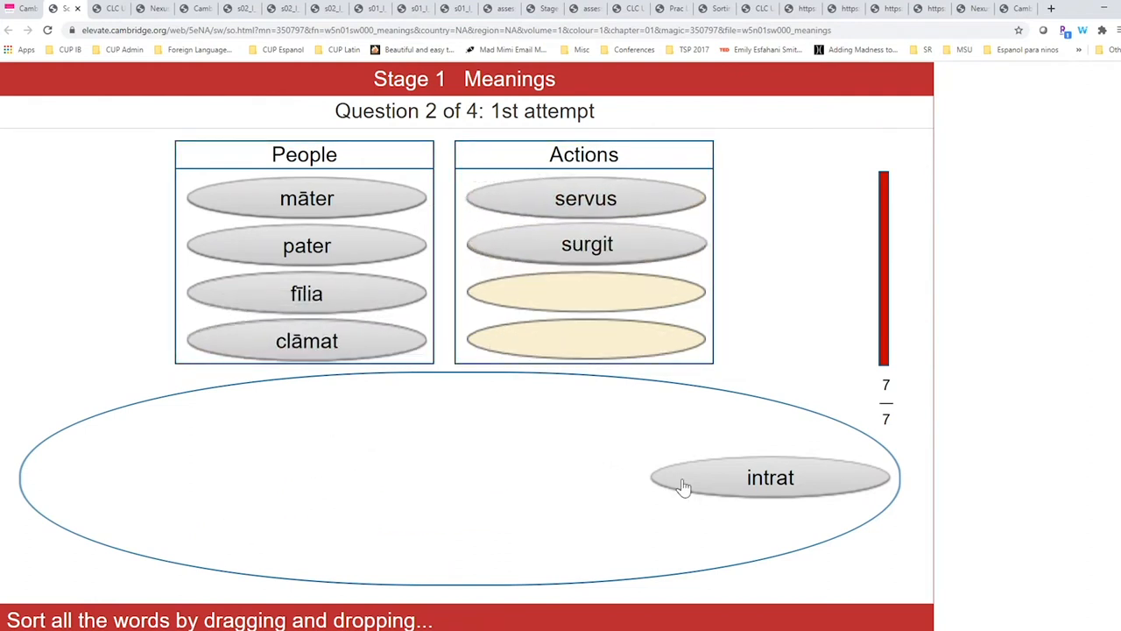
left_click_drag(770, 477, 586, 294)
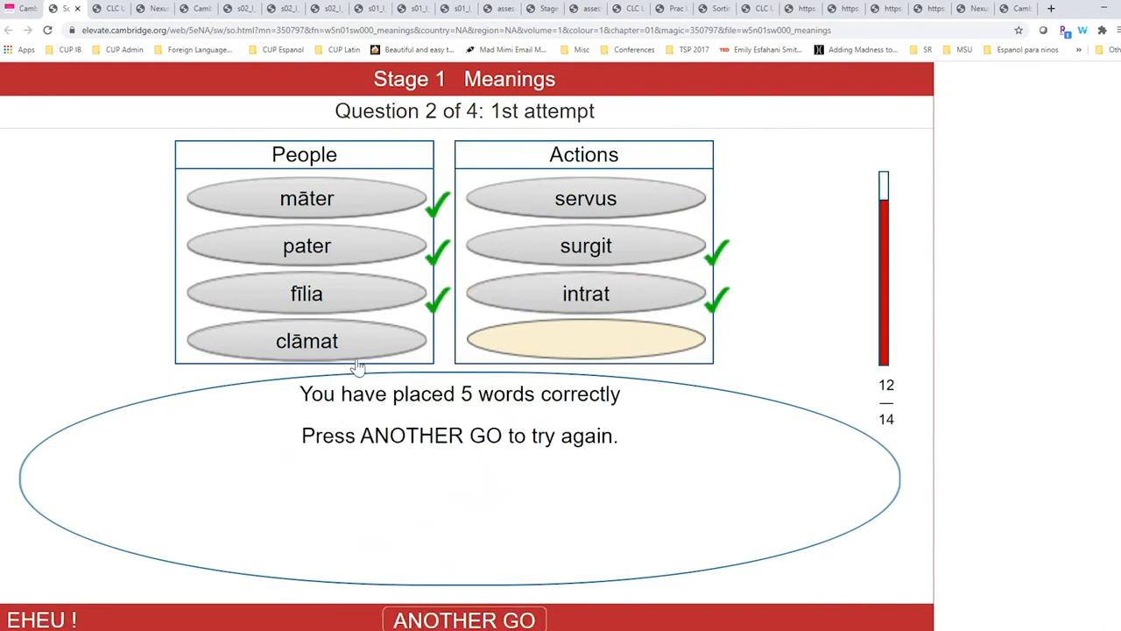
mouse_move(497, 361)
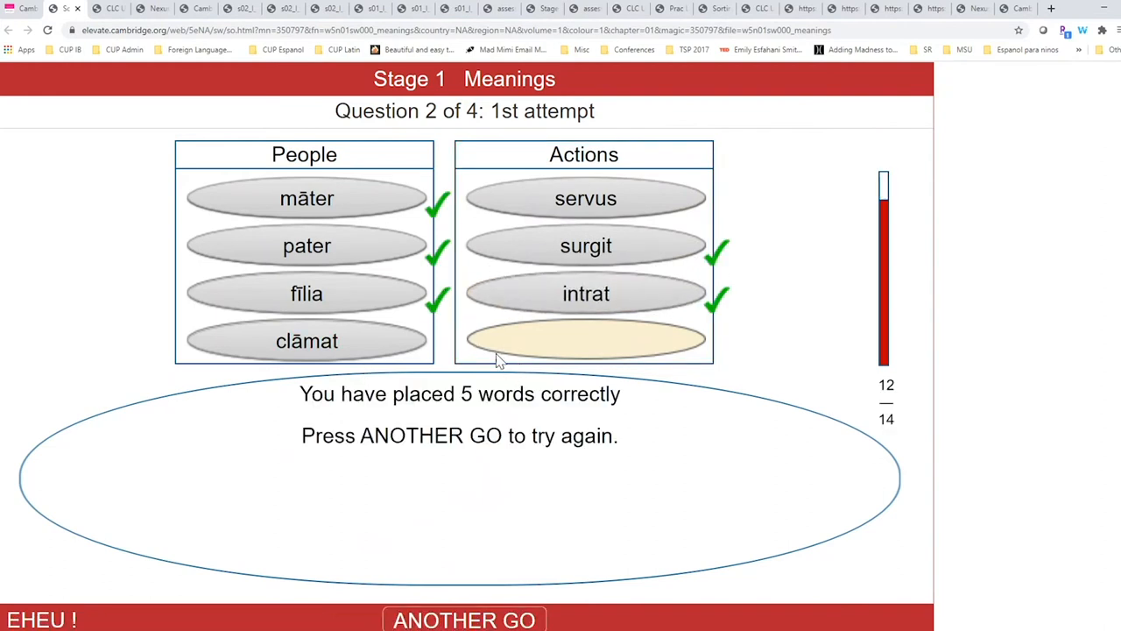
mouse_move(482, 508)
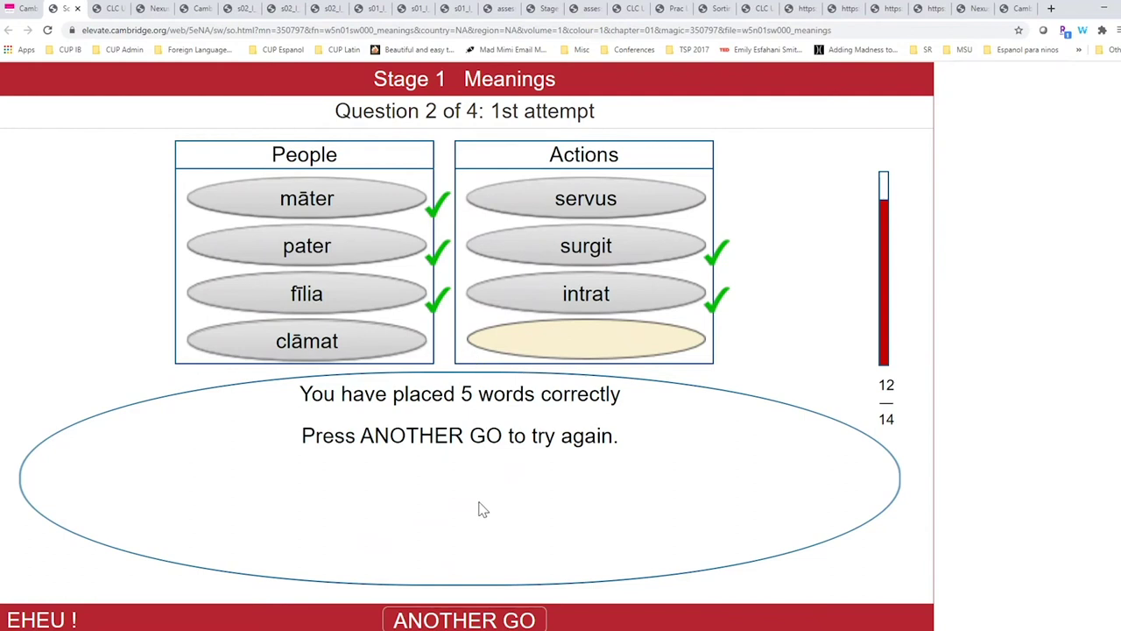
mouse_move(479, 520)
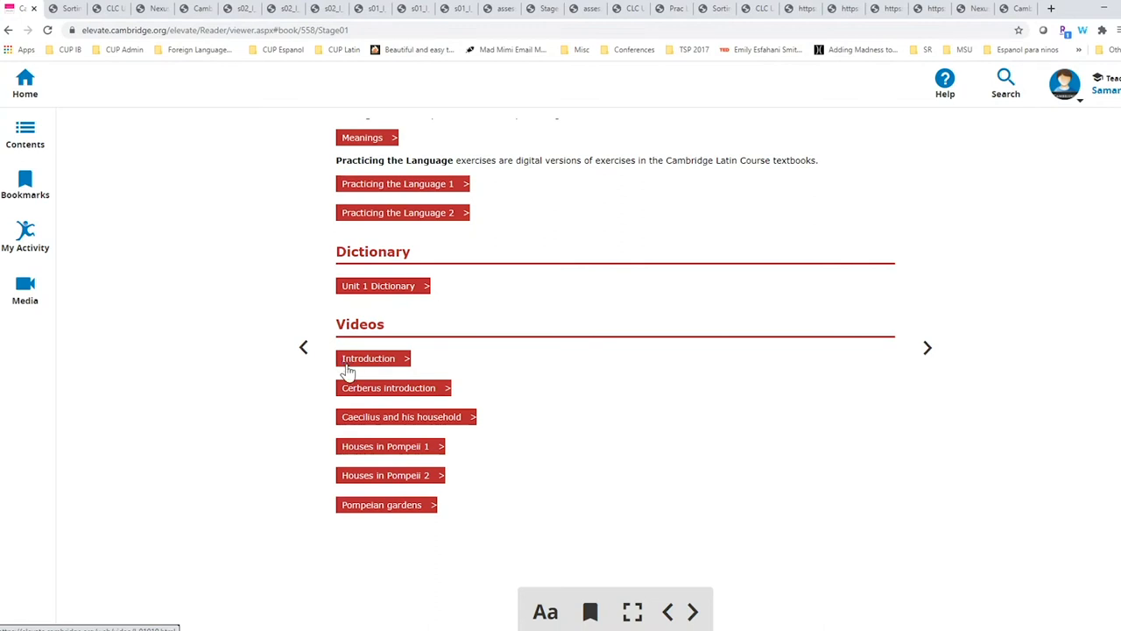
mouse_move(388, 515)
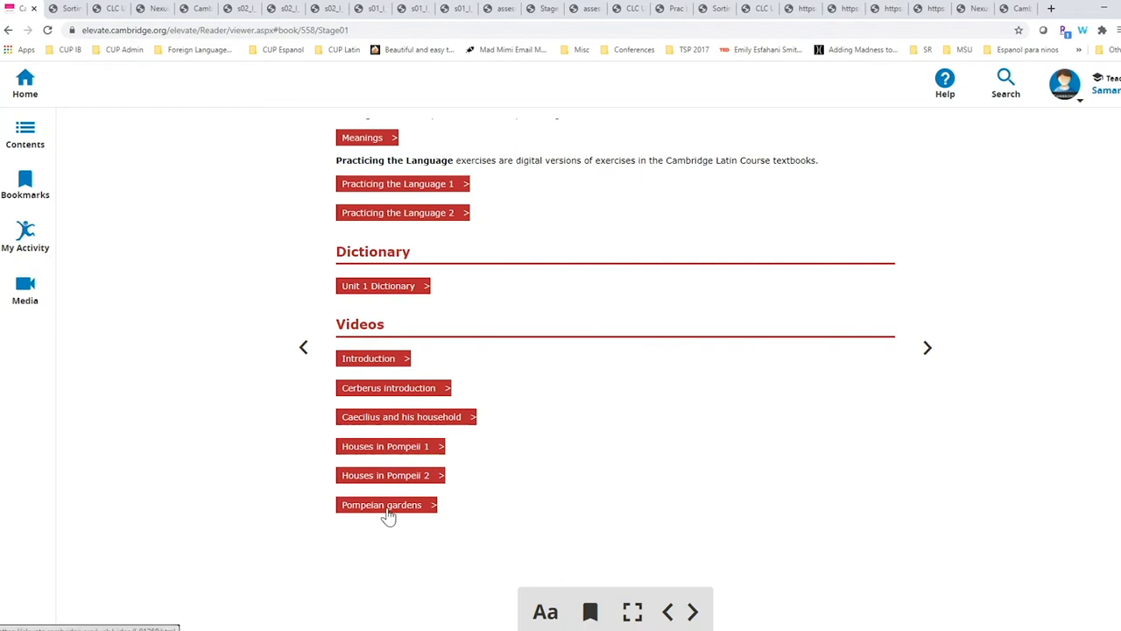
Try the Pompeian gardens video, then advance to the Stage 2 resources page.
left_click(381, 504)
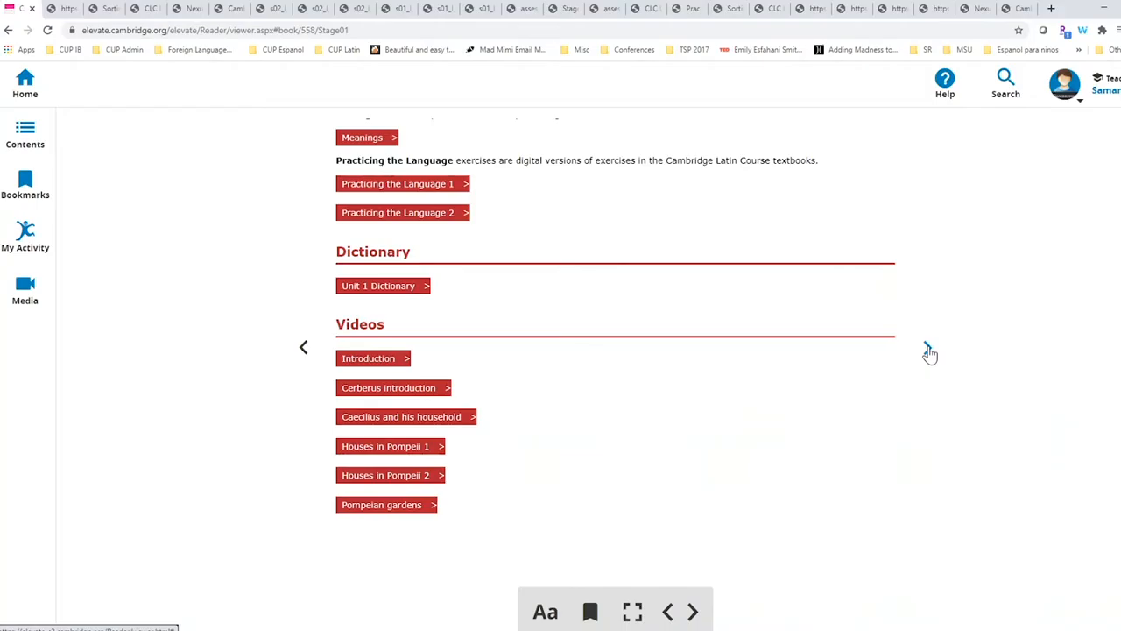
left_click(926, 347)
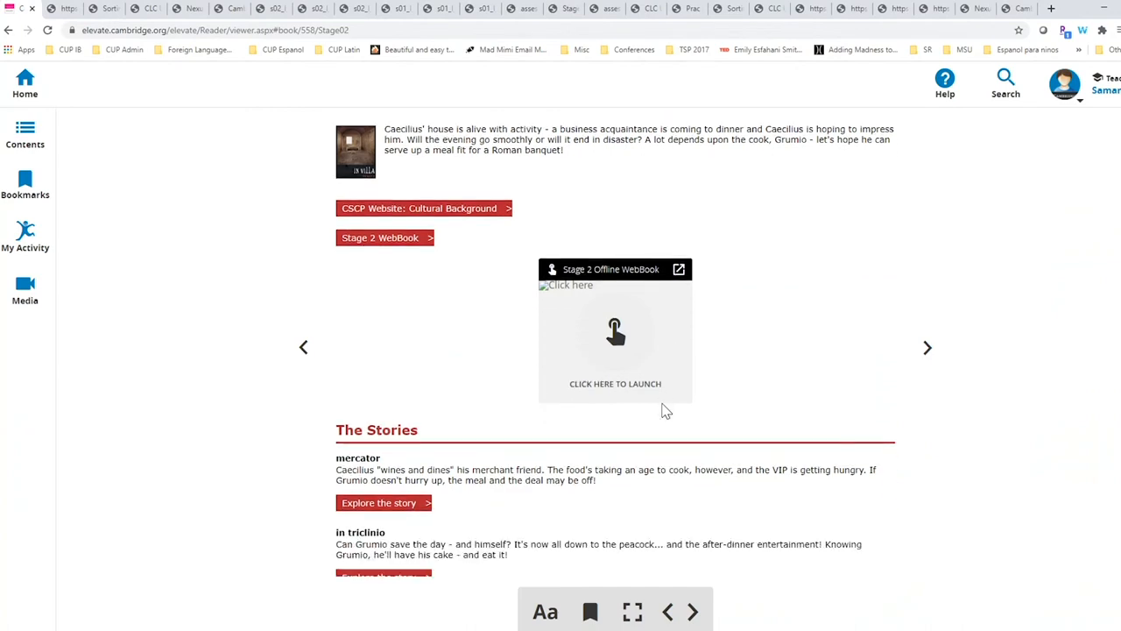
Scroll to the Stage 2 videos and play 'Grumio in the kitchen'.
scroll("down", 3)
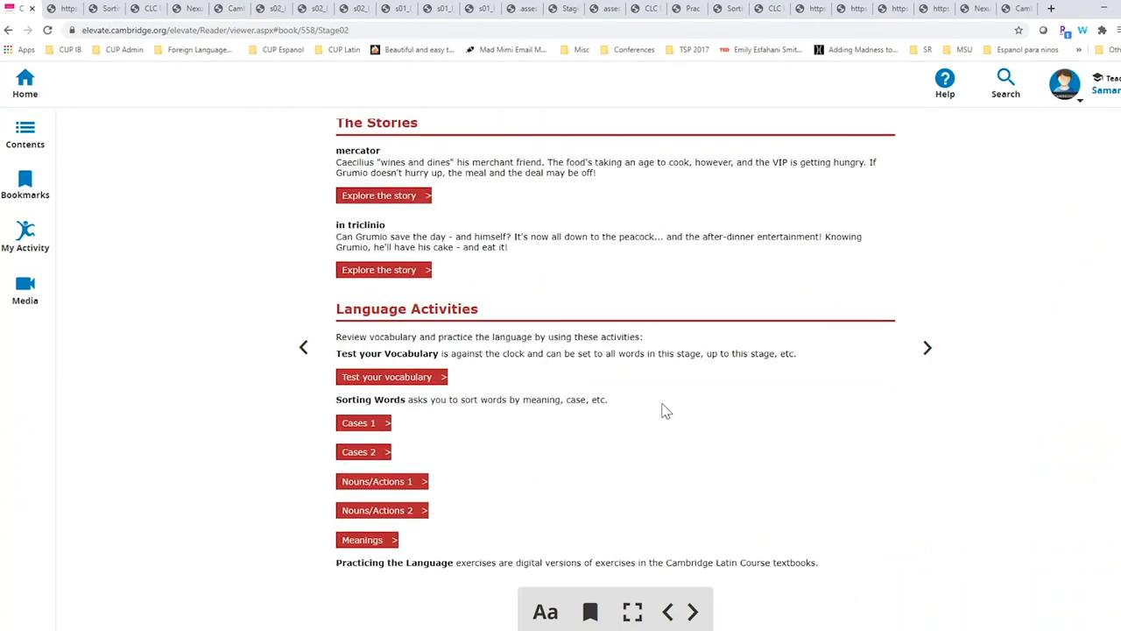
scroll("down", 3)
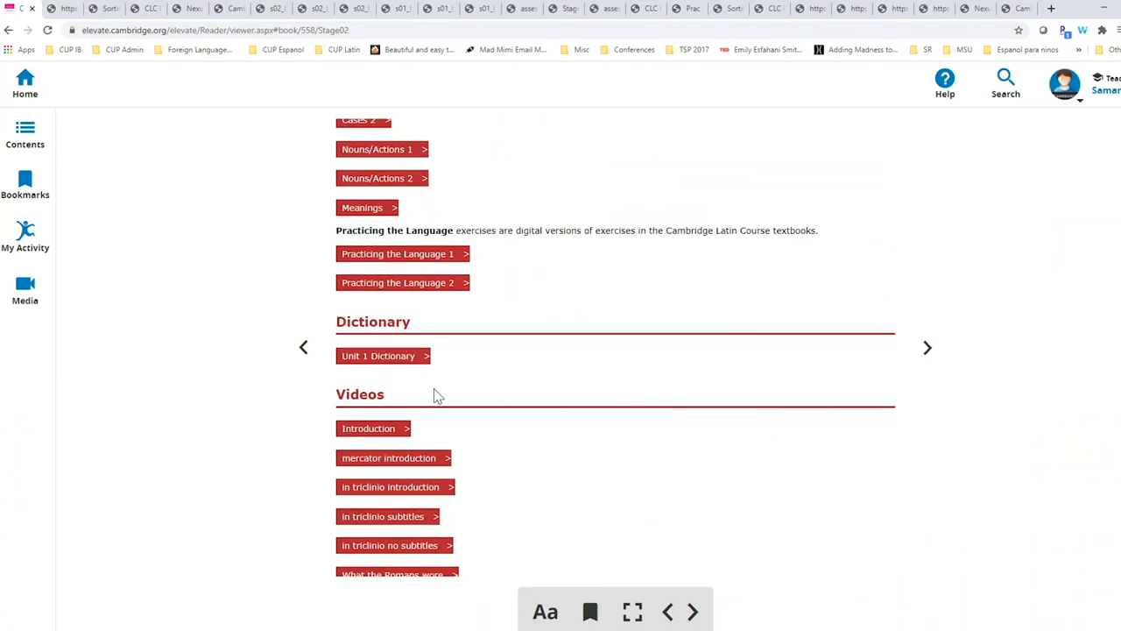
scroll("down", 3)
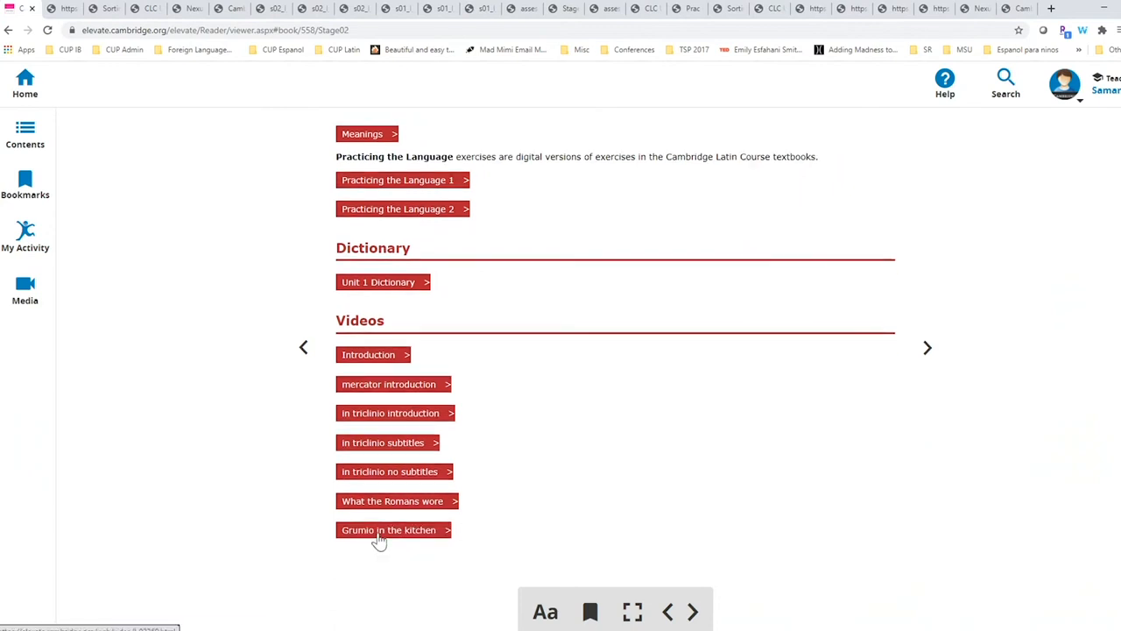
left_click(388, 529)
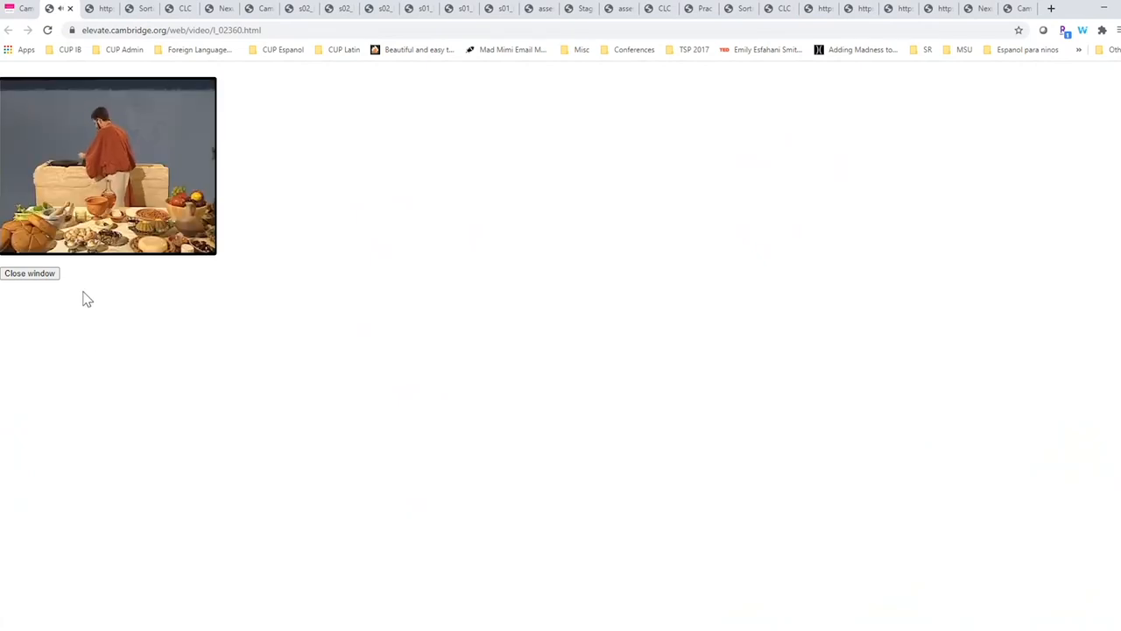
left_click(30, 273)
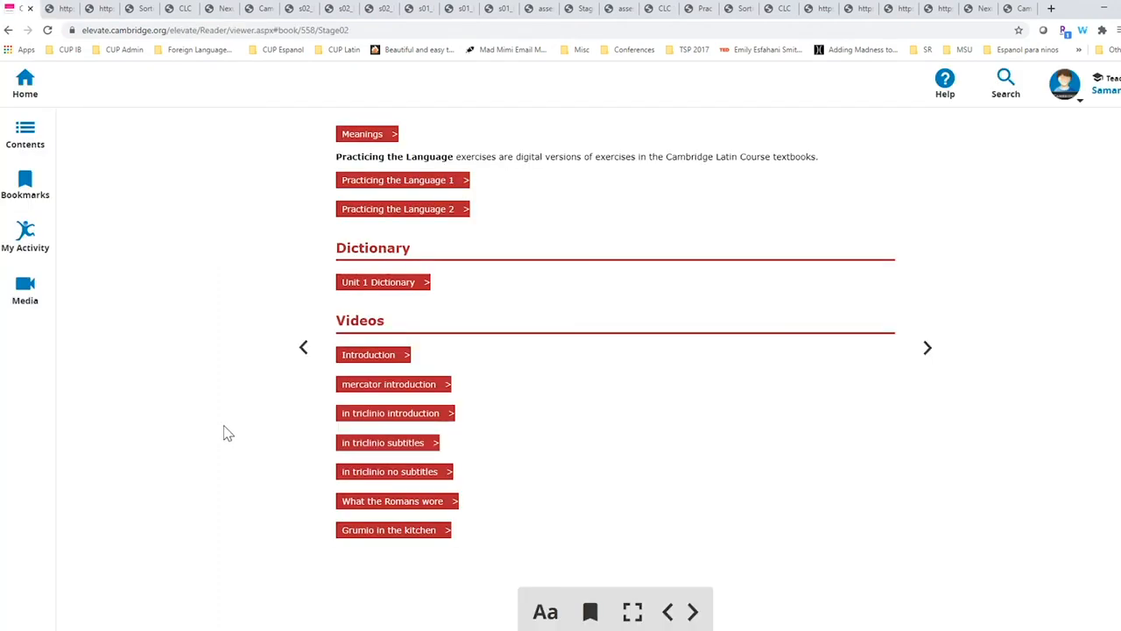
mouse_move(388, 456)
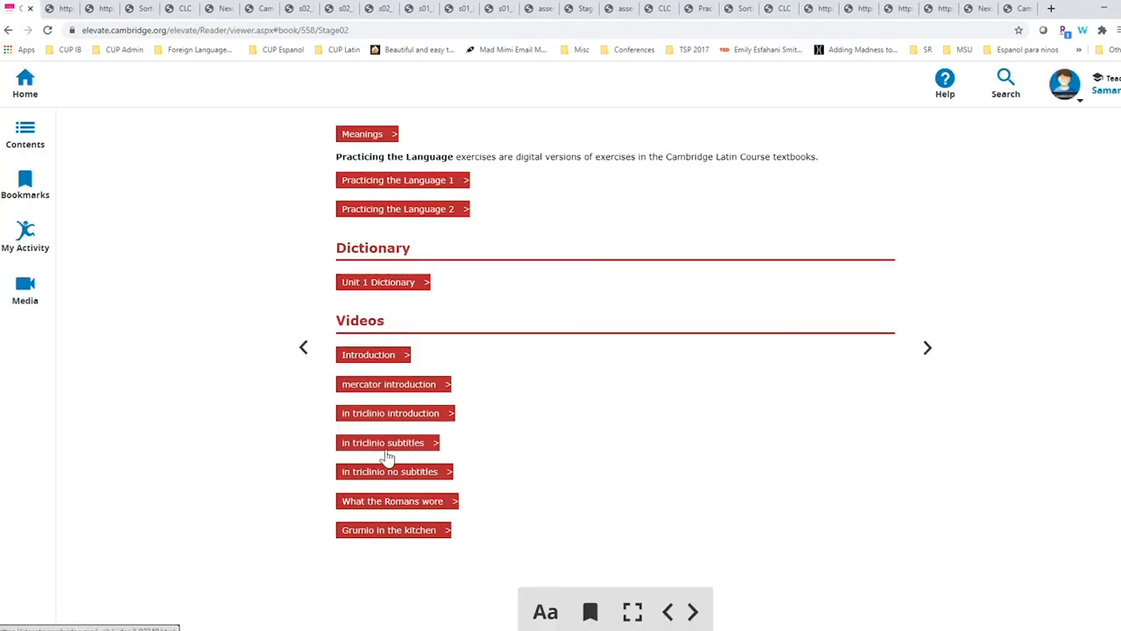
left_click(383, 441)
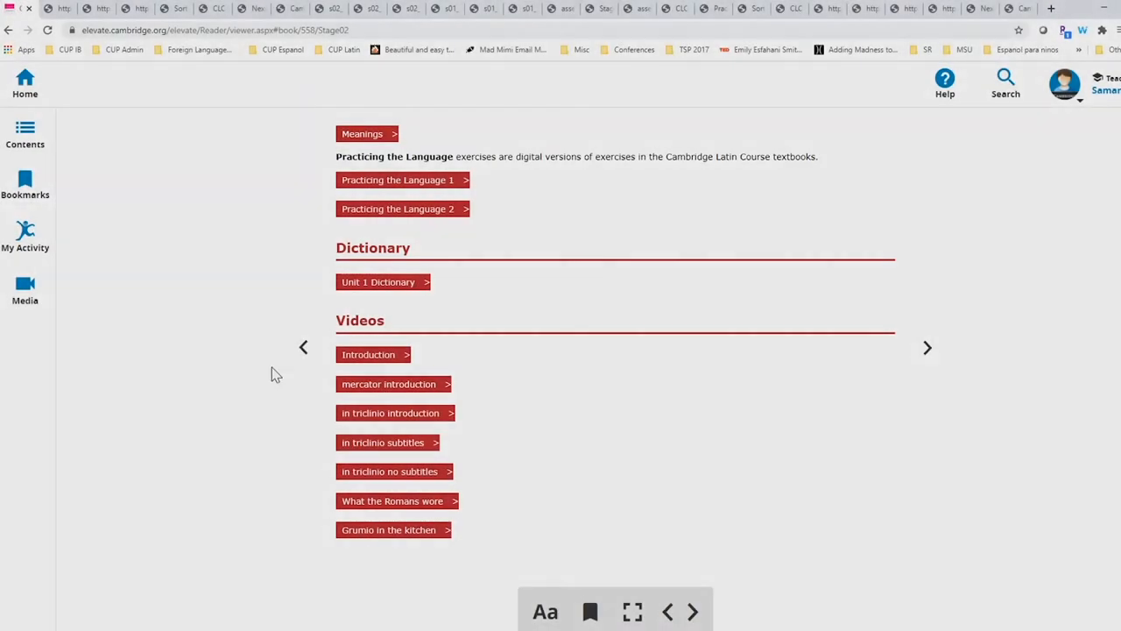
mouse_move(282, 385)
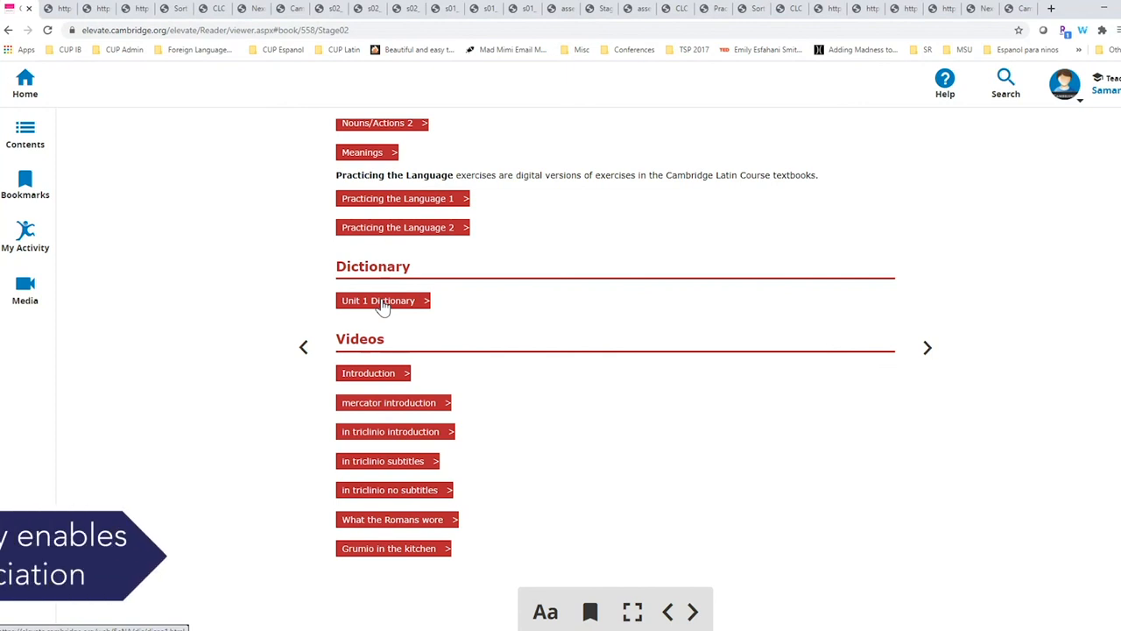
Browse the Unit 1 Dictionary entries past its help screen, then return to the home dashboard.
left_click(379, 300)
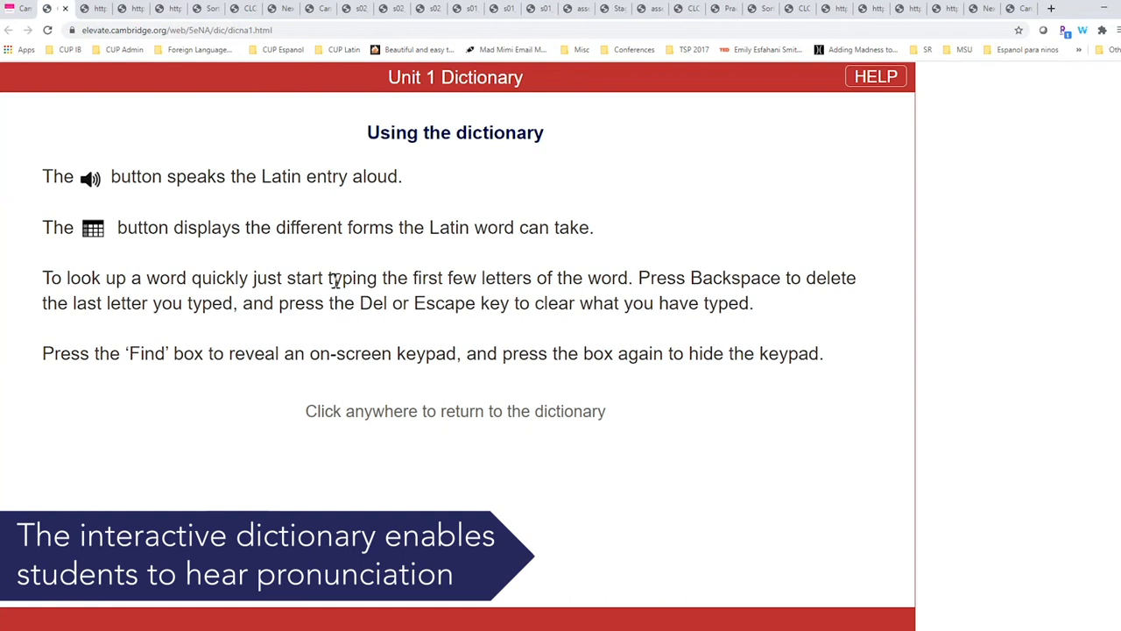
left_click(454, 411)
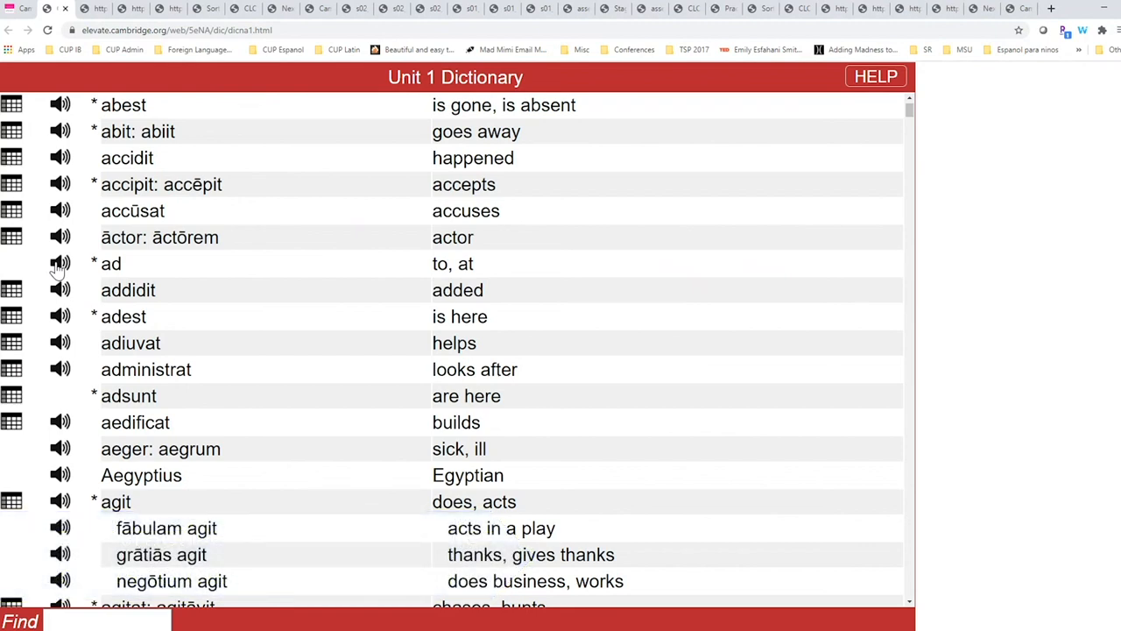
scroll("down", 3)
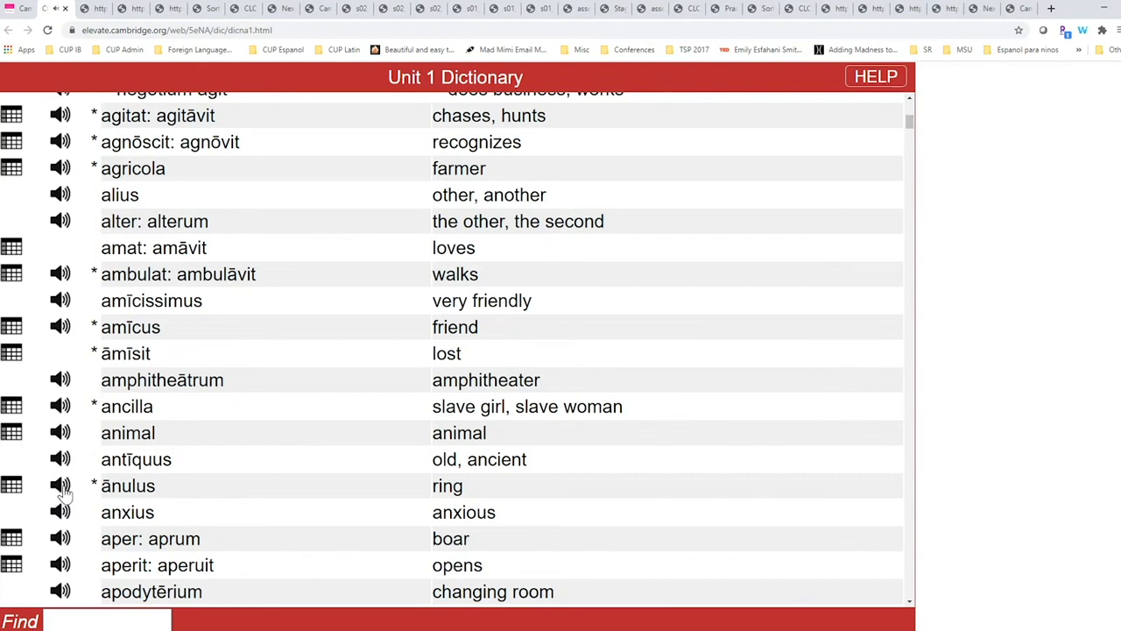
scroll("down", 3)
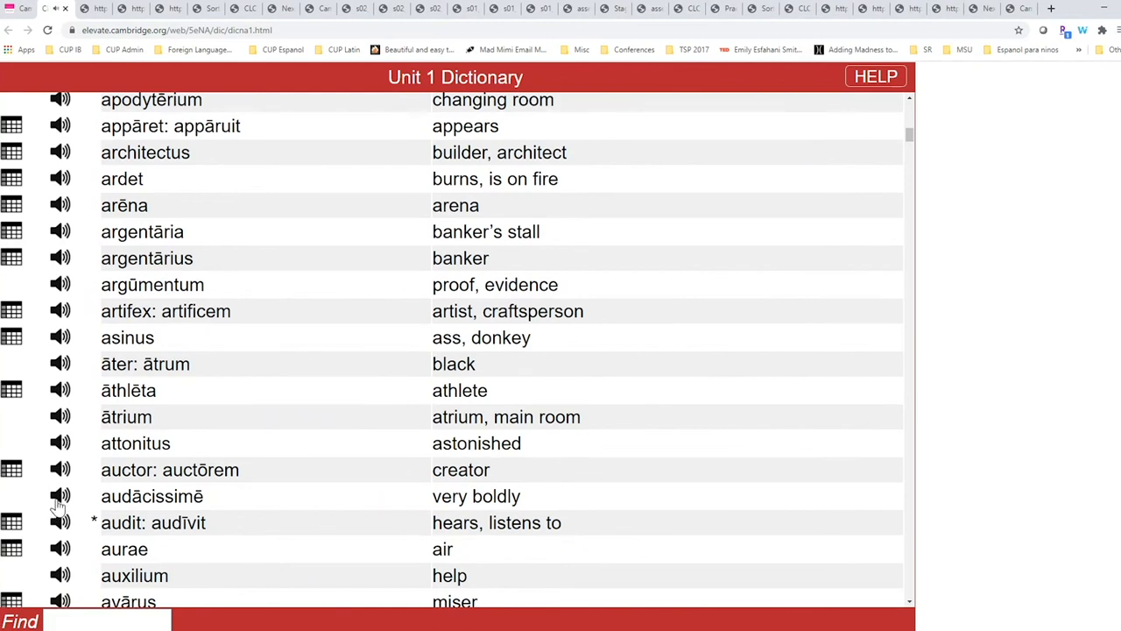
scroll("down", 3)
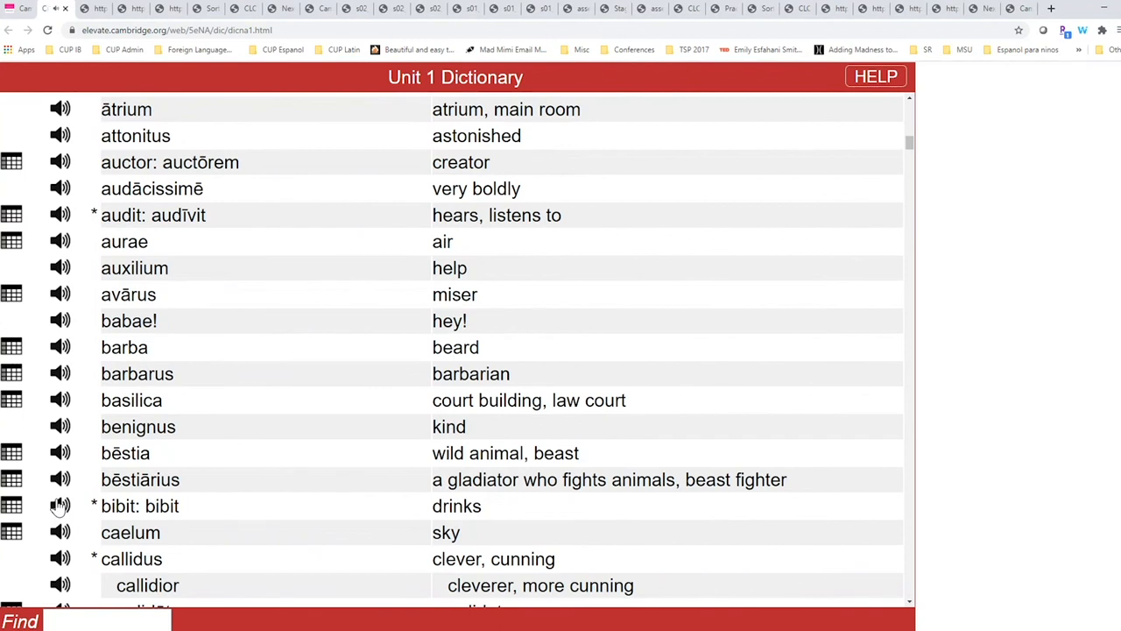
scroll("down", 3)
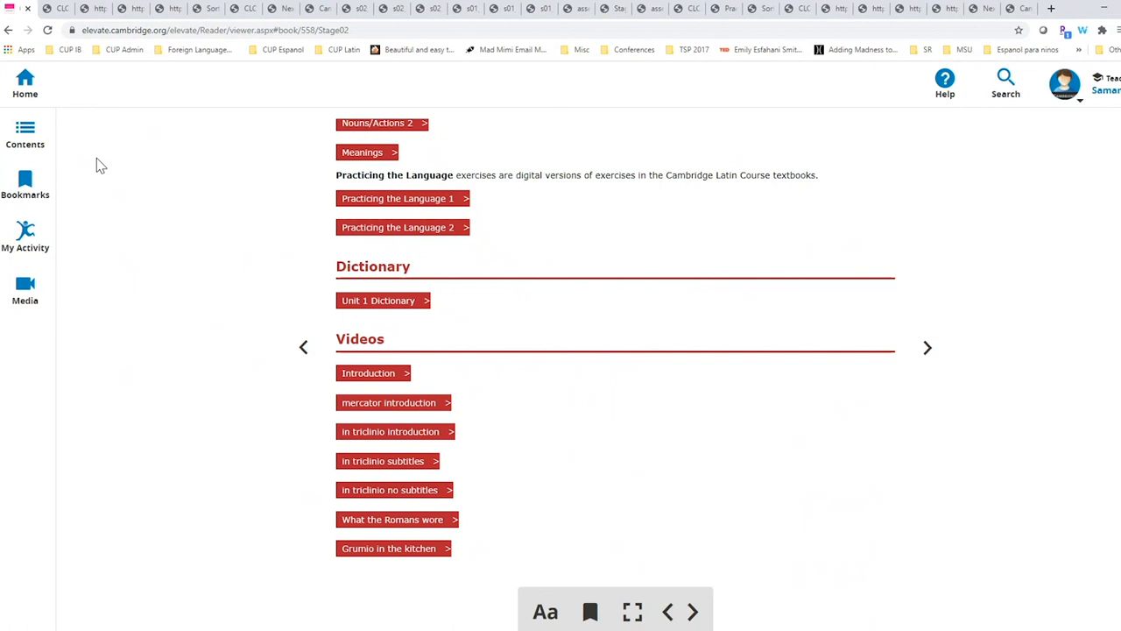
left_click(24, 83)
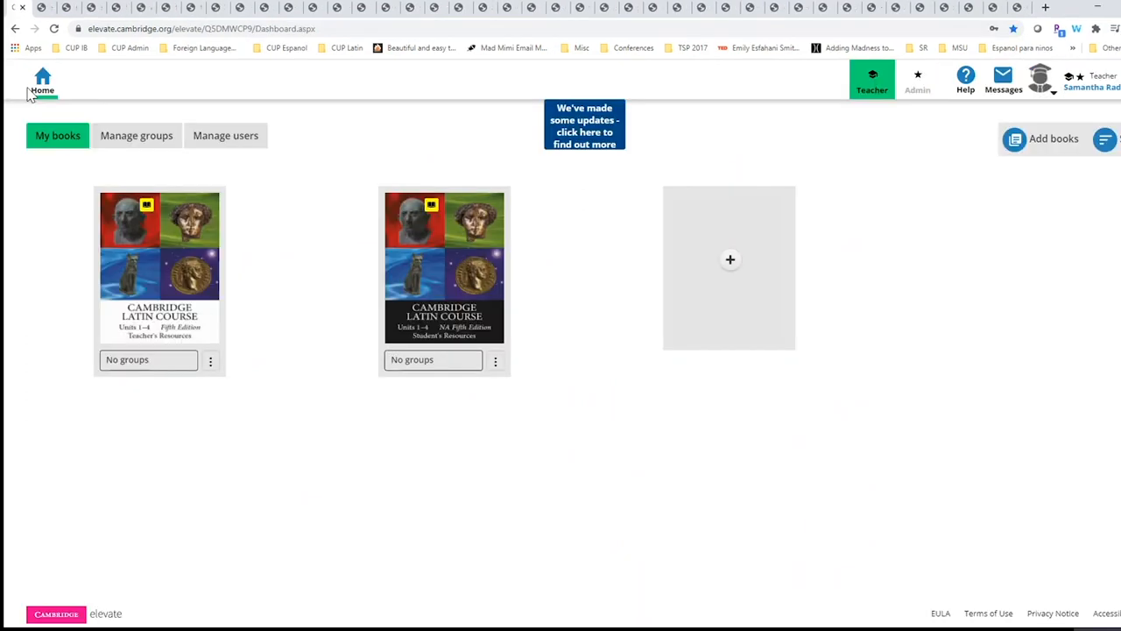